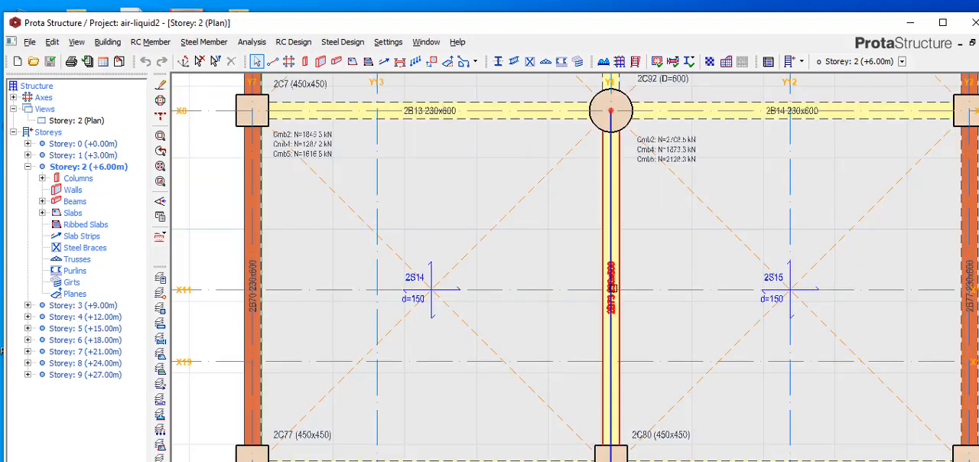
Launch Storey Beams section design from the RC Design menu, accepting the out-of-date analysis warning.
left_click(609, 291)
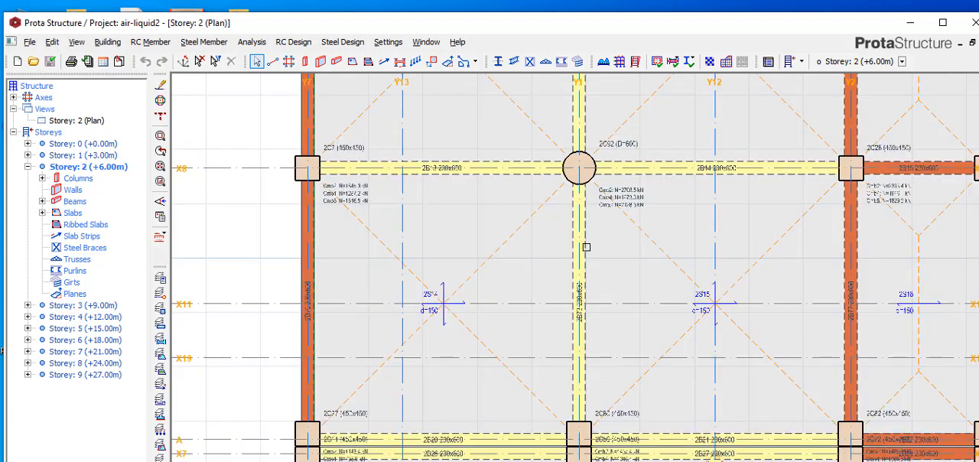
left_click(578, 306)
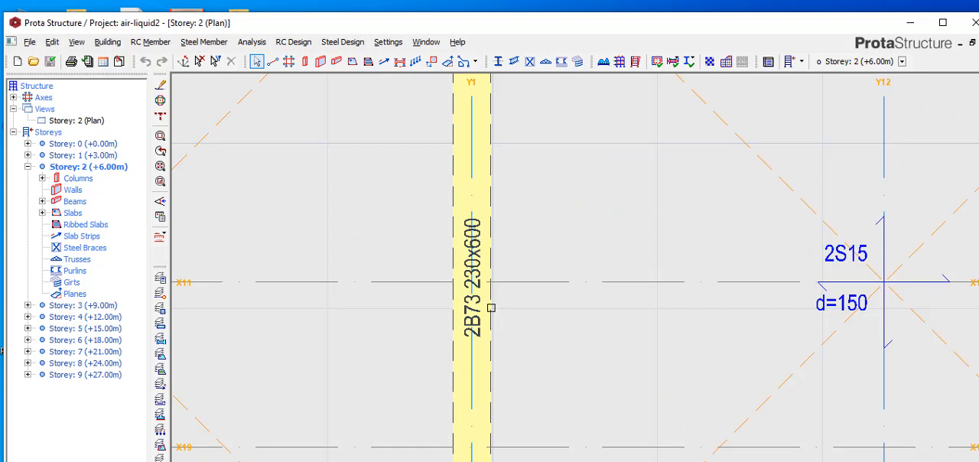
mouse_move(523, 335)
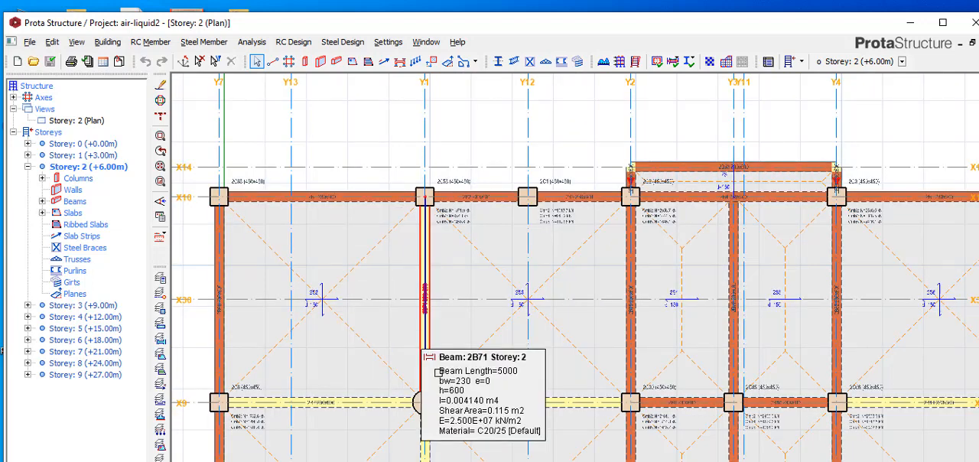
left_click(294, 41)
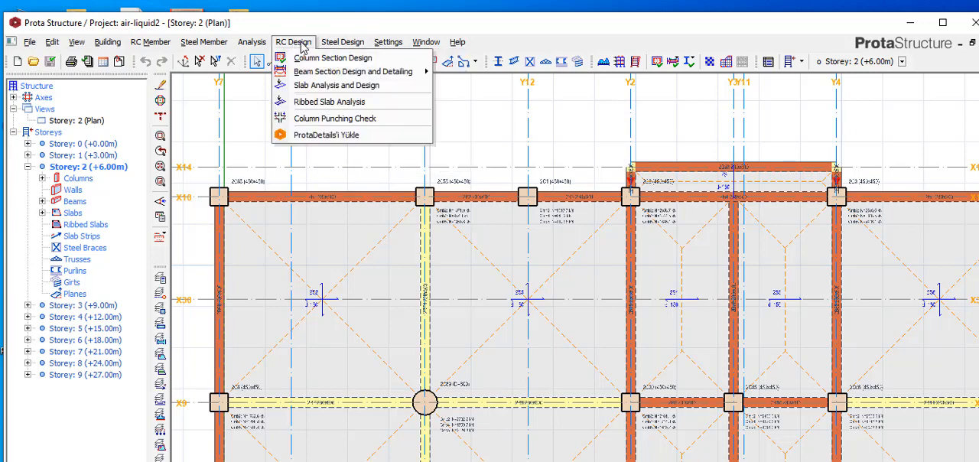
mouse_move(352, 71)
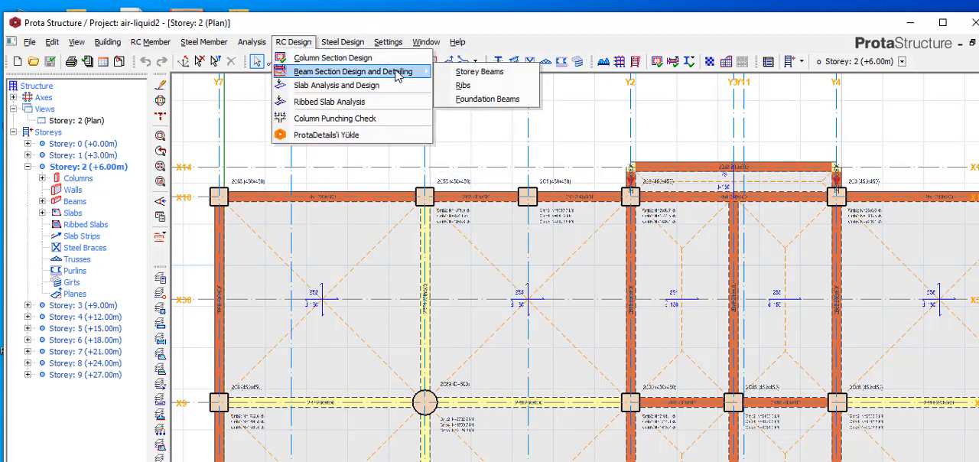
mouse_move(480, 70)
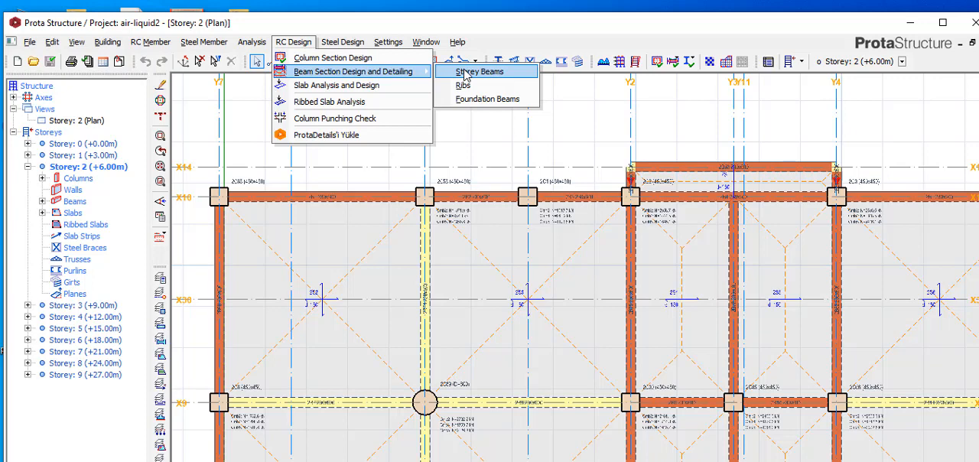
left_click(479, 70)
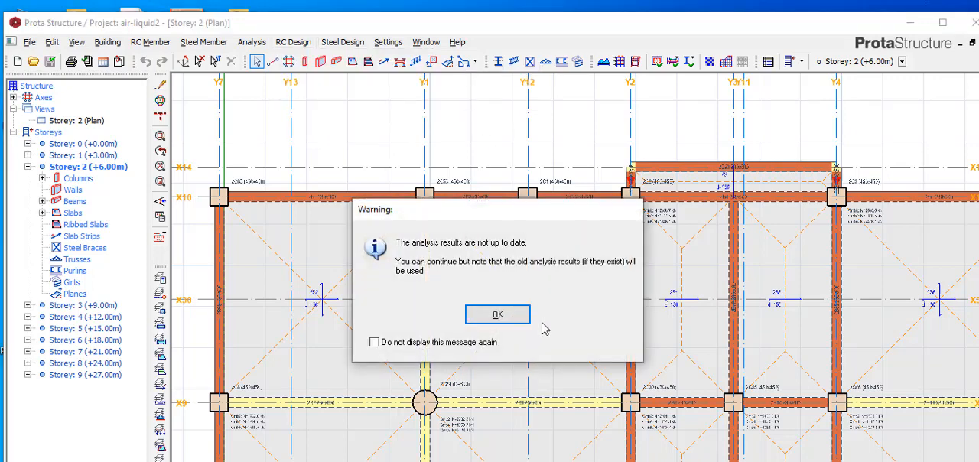
left_click(497, 313)
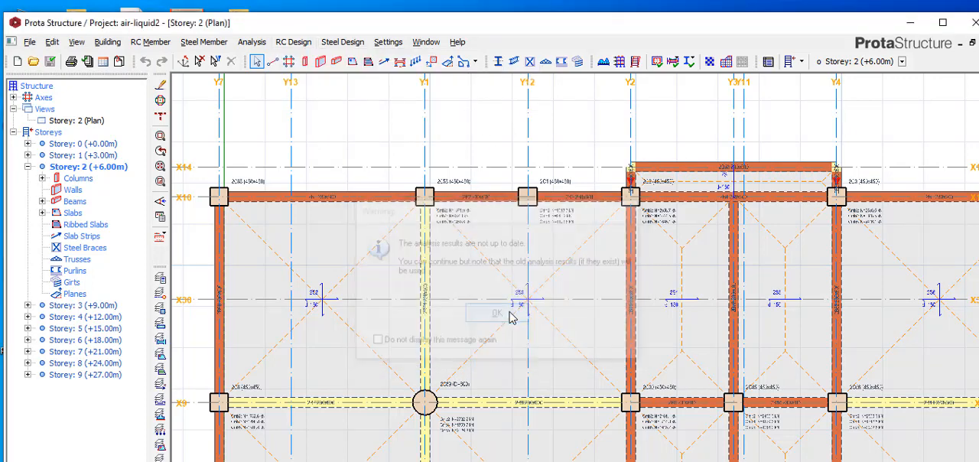
Show the beam axis design table and move down to the storey 2 rows.
left_click(496, 312)
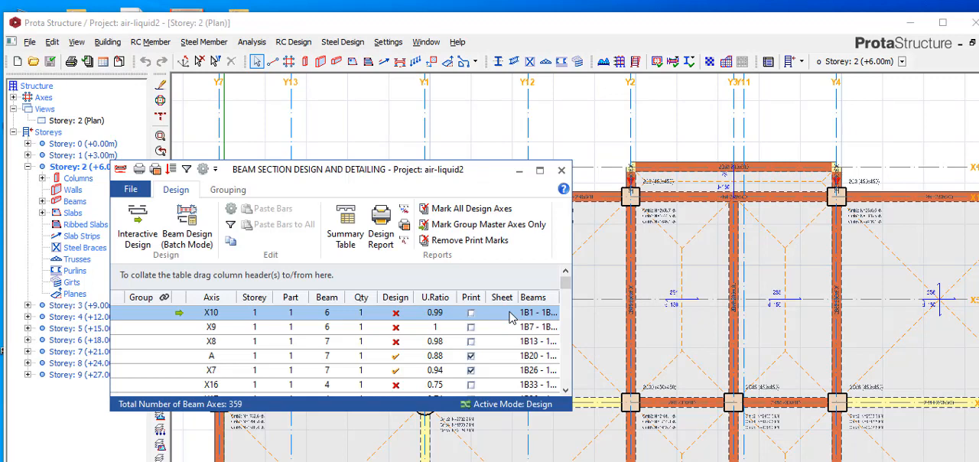
mouse_move(513, 285)
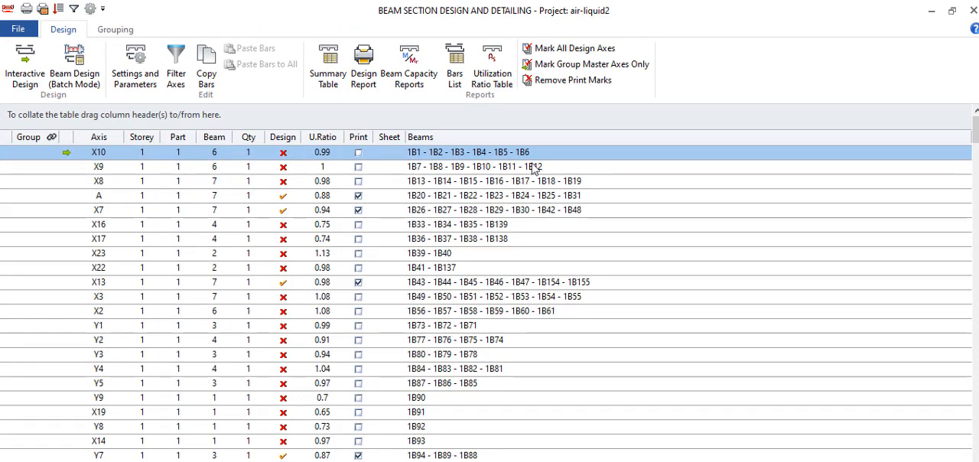
scroll("down", 3)
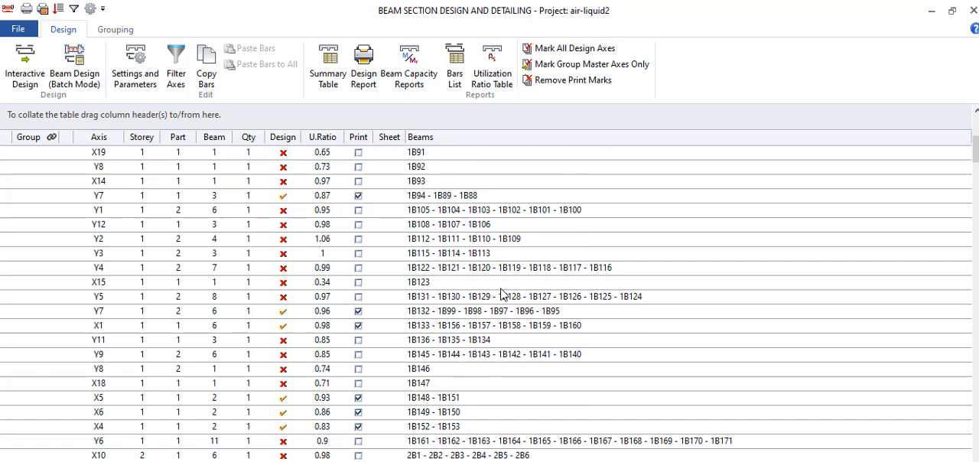
scroll("down", 3)
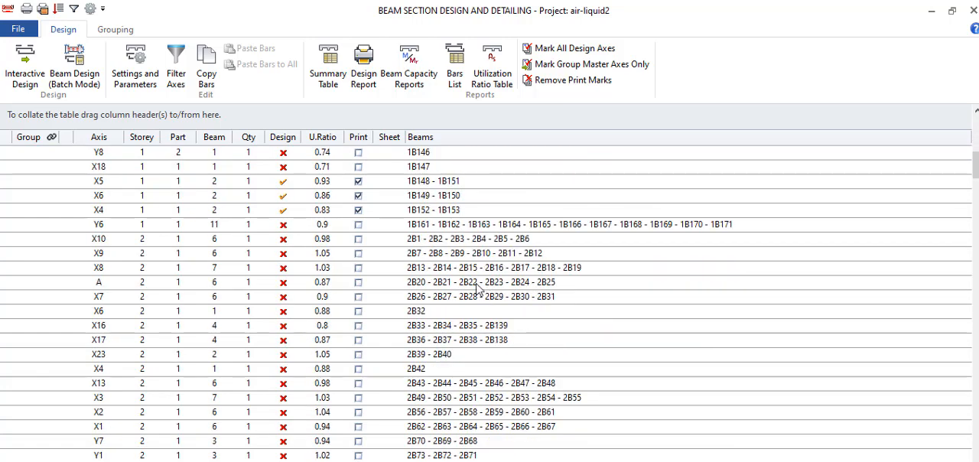
mouse_move(425, 457)
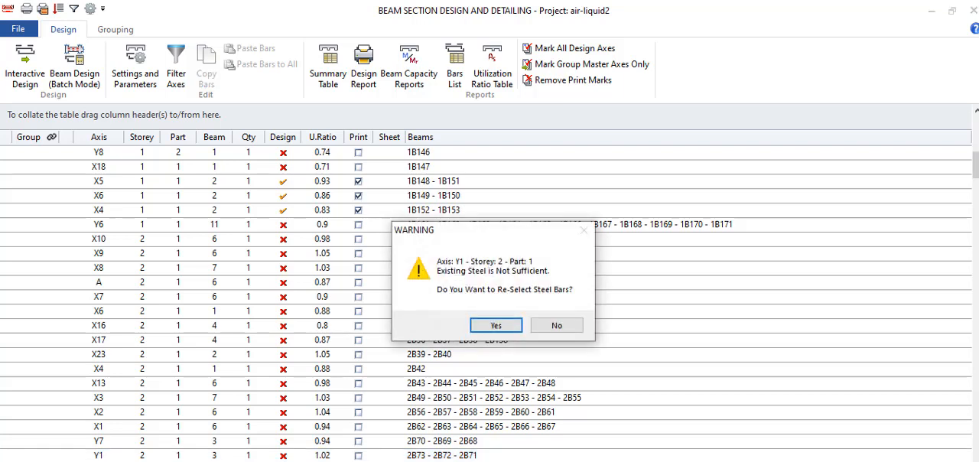
mouse_move(489, 349)
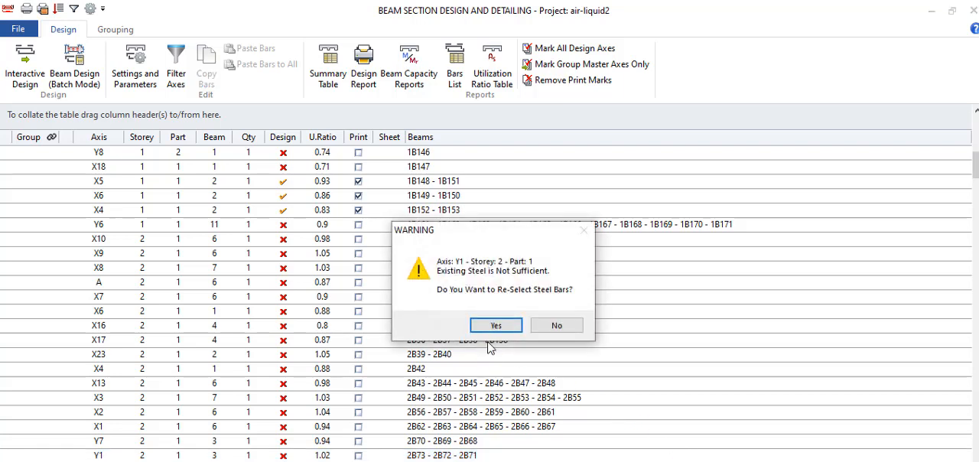
mouse_move(496, 324)
type("Y")
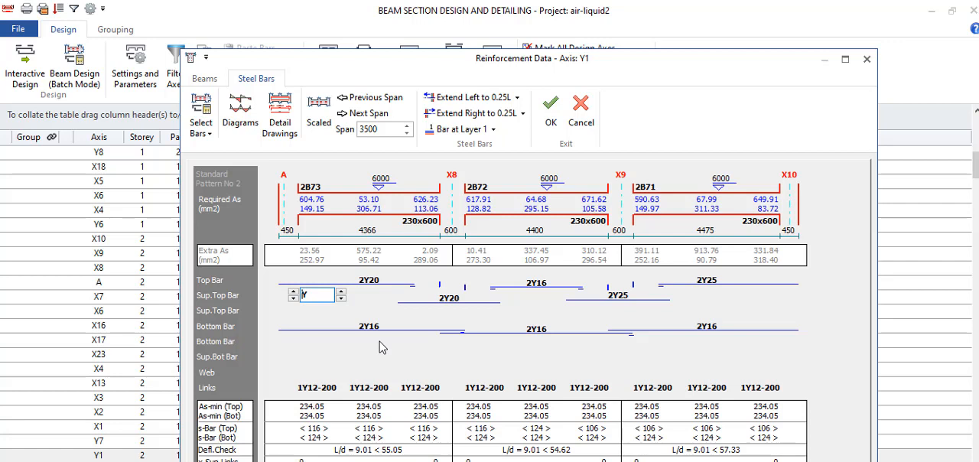
mouse_move(375, 339)
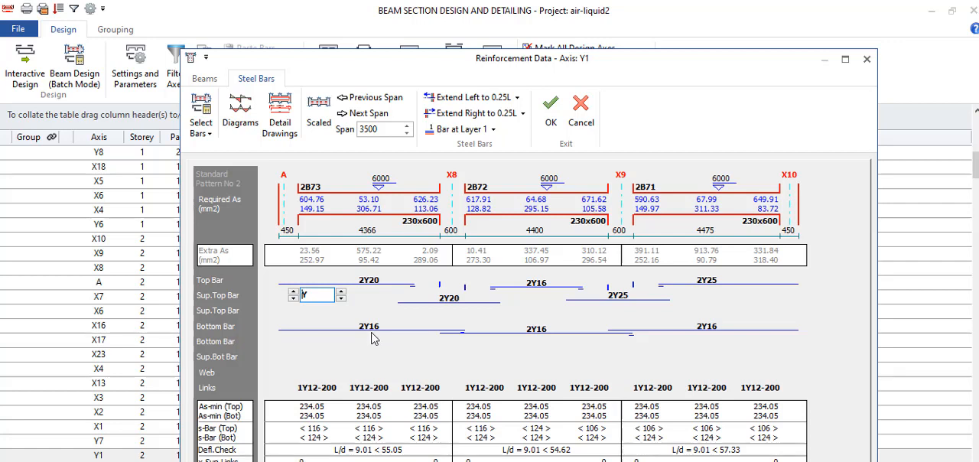
mouse_move(849, 364)
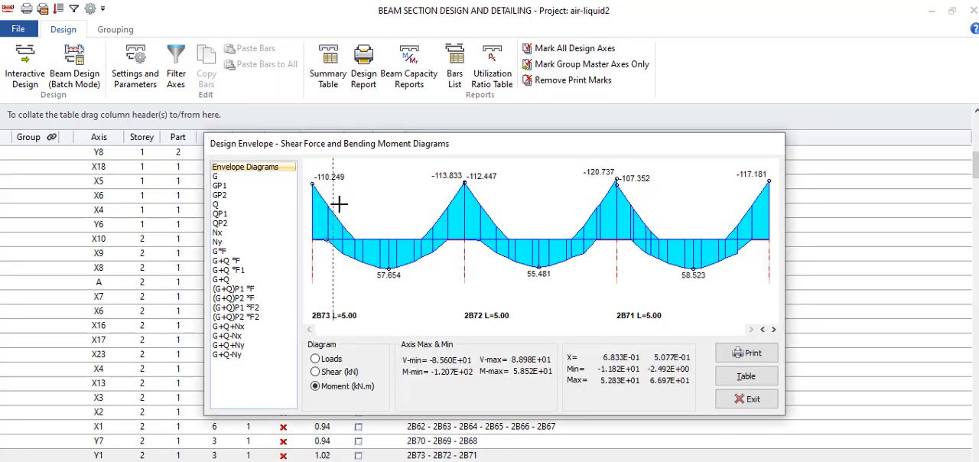
mouse_move(361, 276)
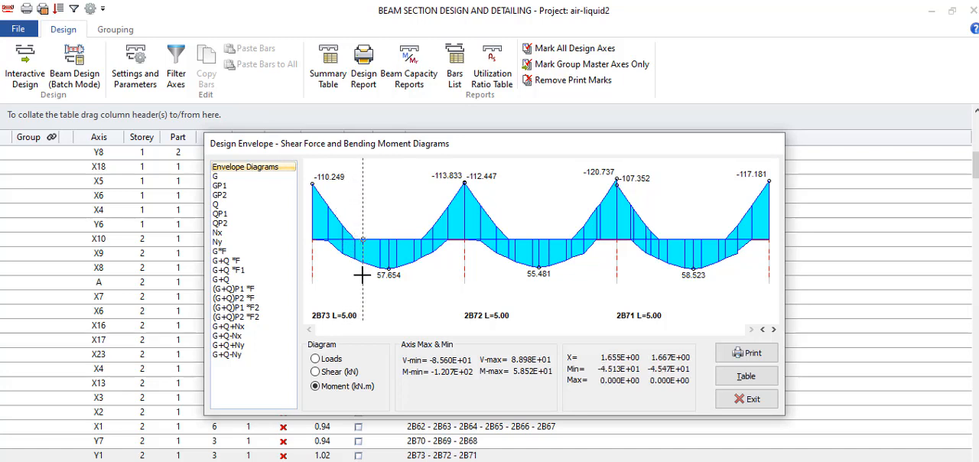
mouse_move(385, 289)
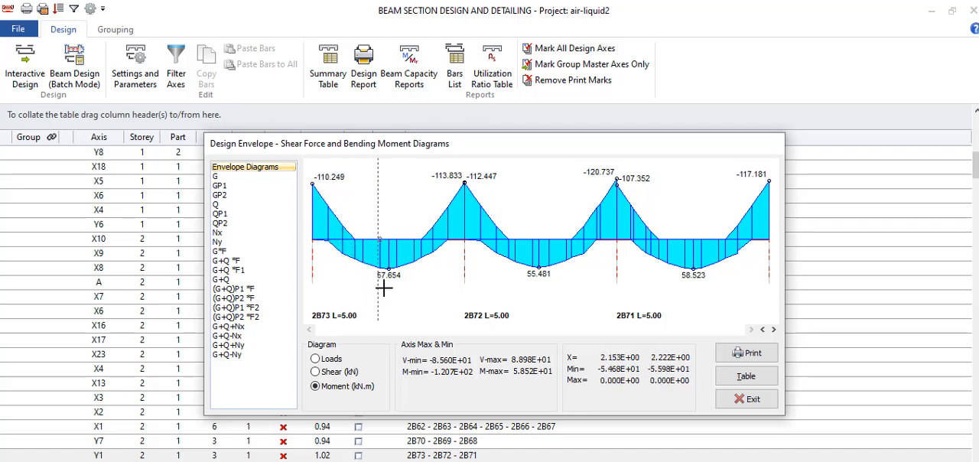
mouse_move(361, 274)
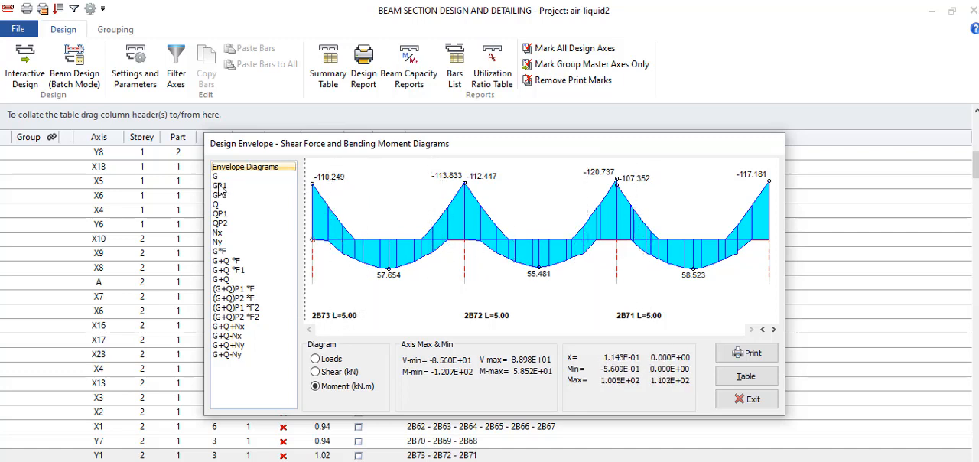
Step through moment diagrams for load cases G, GP1, Nx and the G+Q*F combination, then the envelope.
left_click(221, 194)
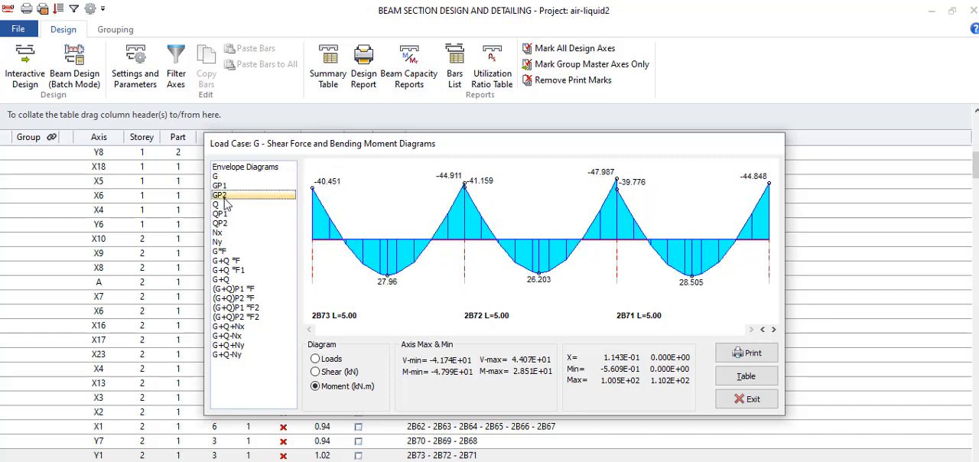
left_click(221, 186)
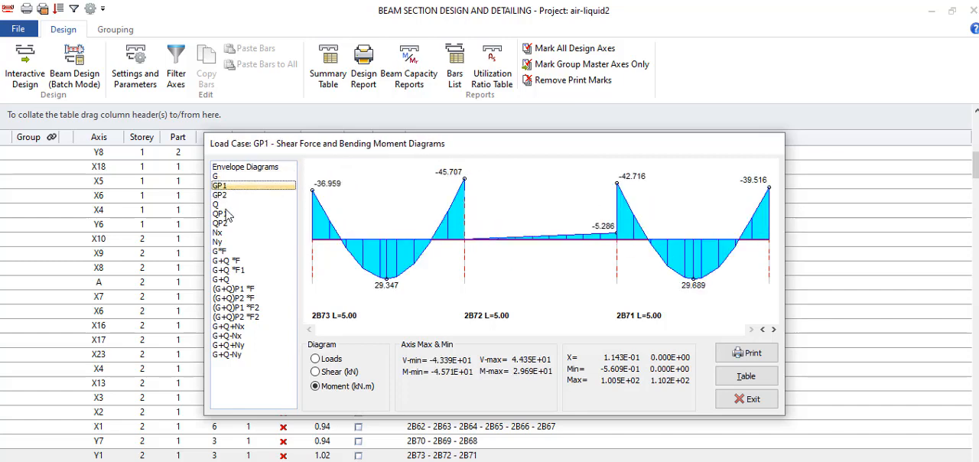
left_click(217, 233)
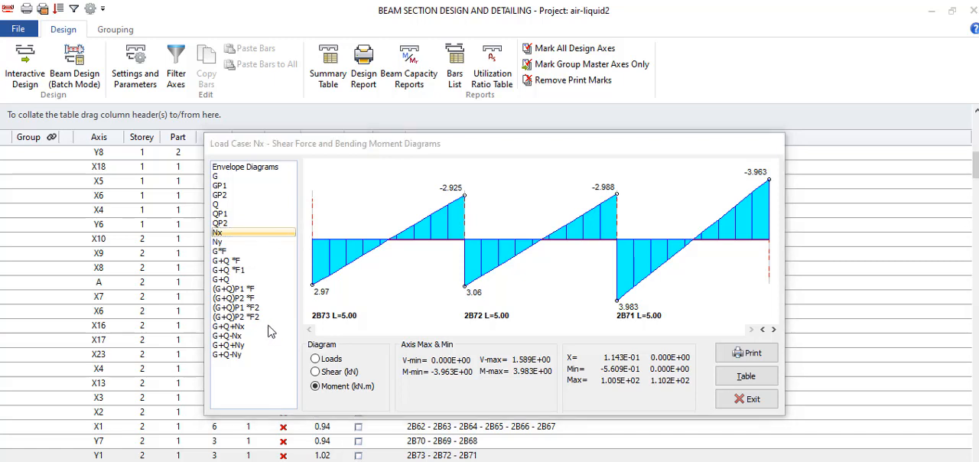
mouse_move(233, 315)
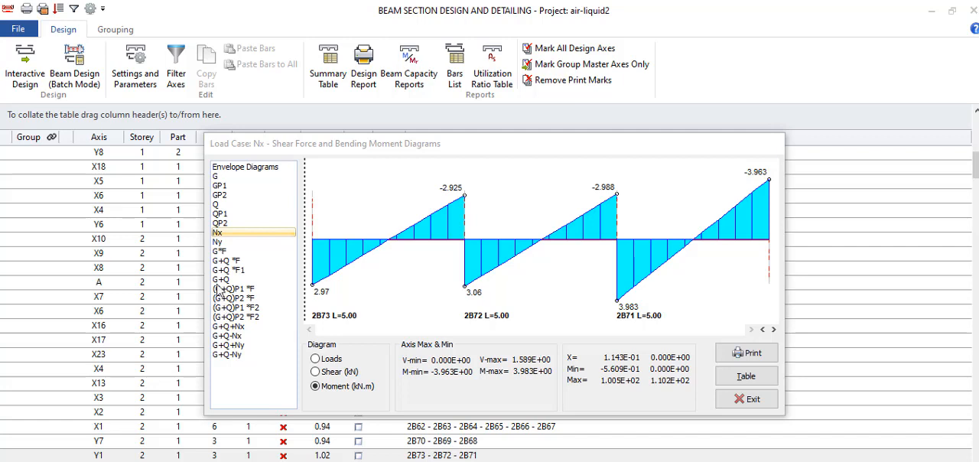
left_click(224, 262)
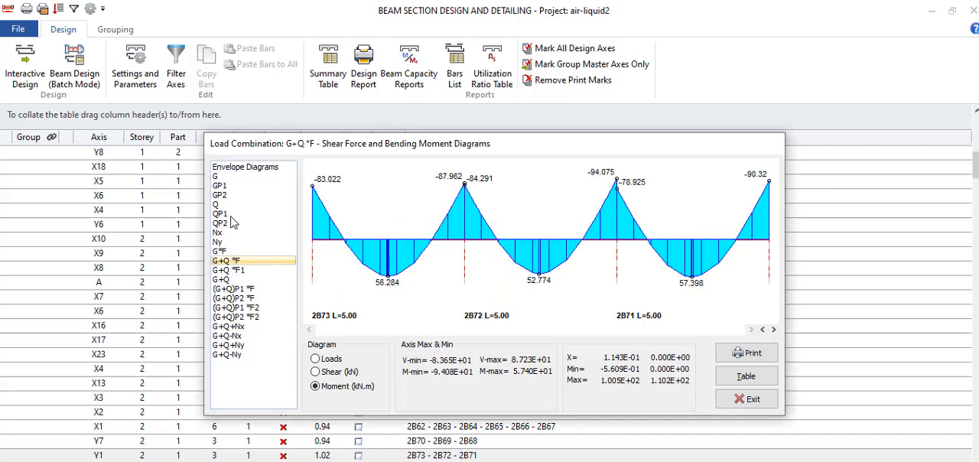
left_click(253, 167)
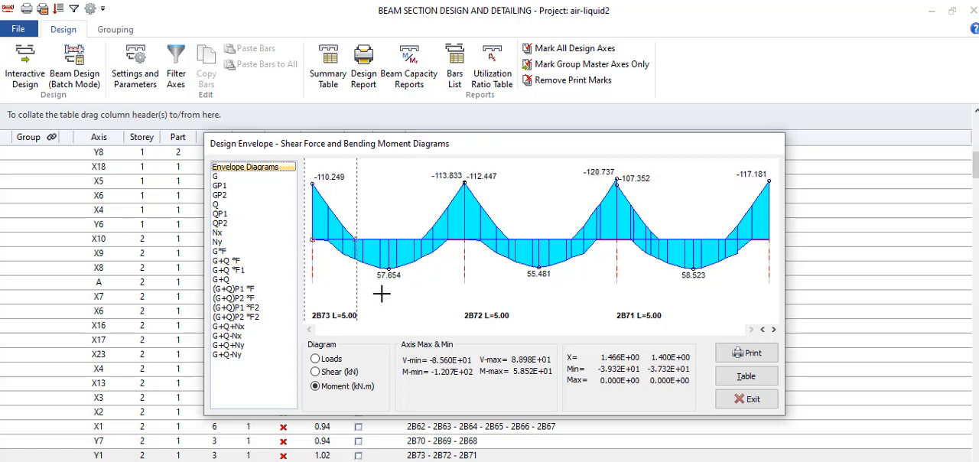
mouse_move(364, 297)
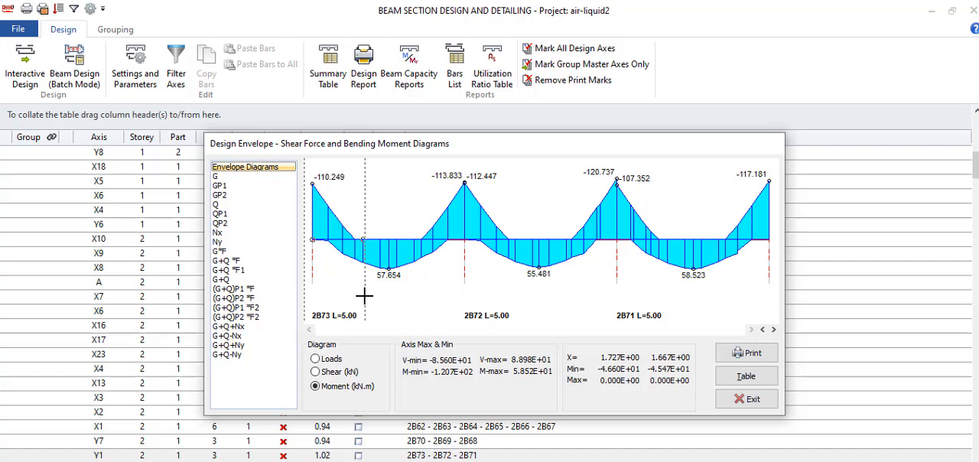
mouse_move(306, 221)
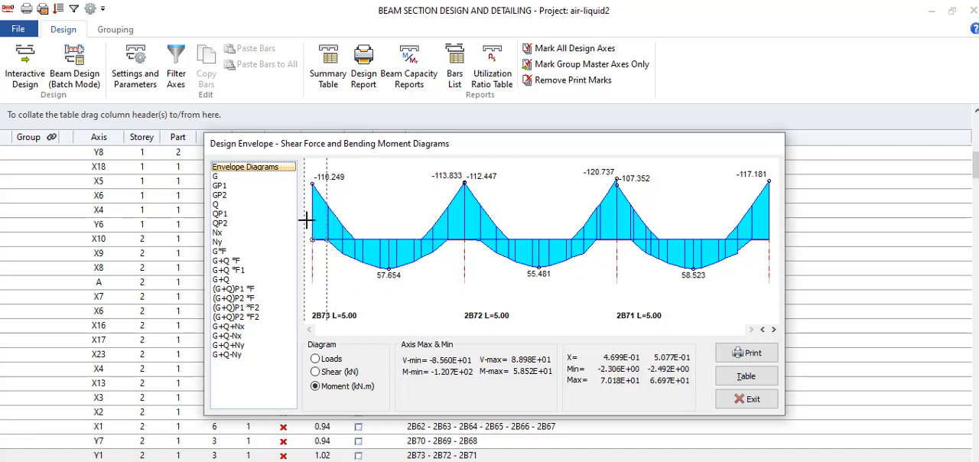
Review the diagrams for load case G and the G+Q-Ny combination, returning to the design envelope.
left_click(215, 176)
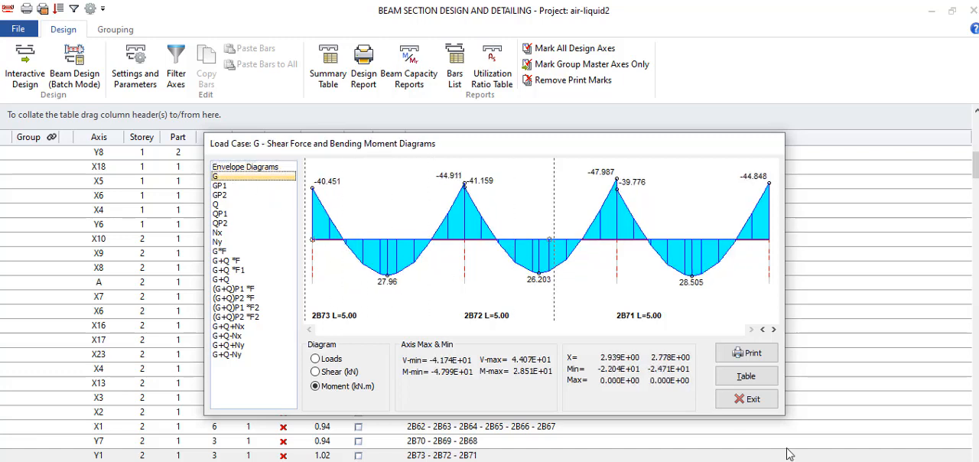
left_click(226, 354)
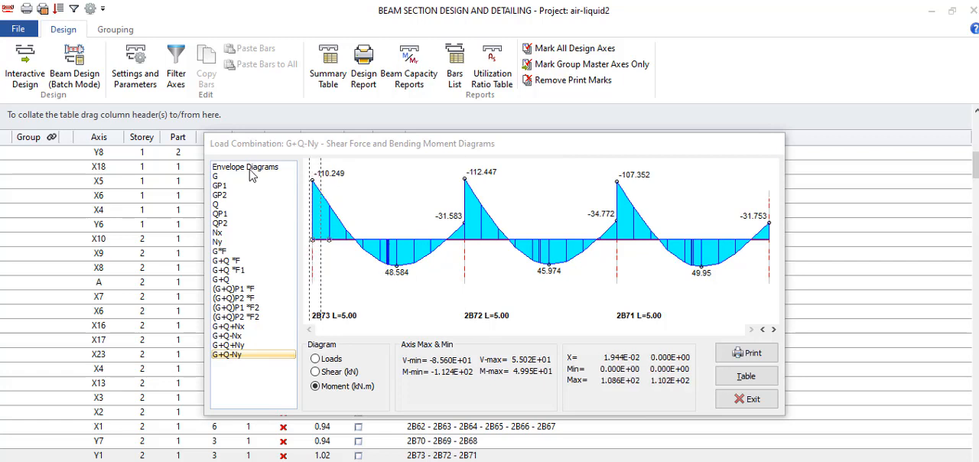
left_click(244, 165)
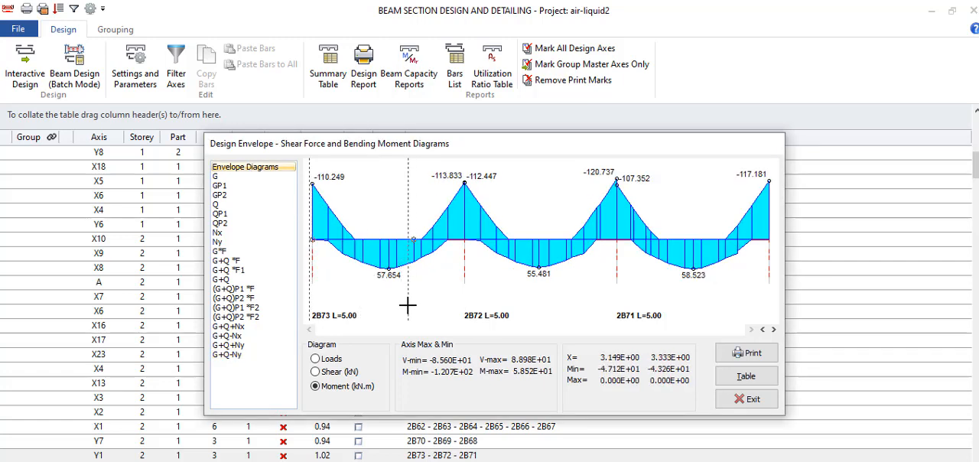
mouse_move(417, 306)
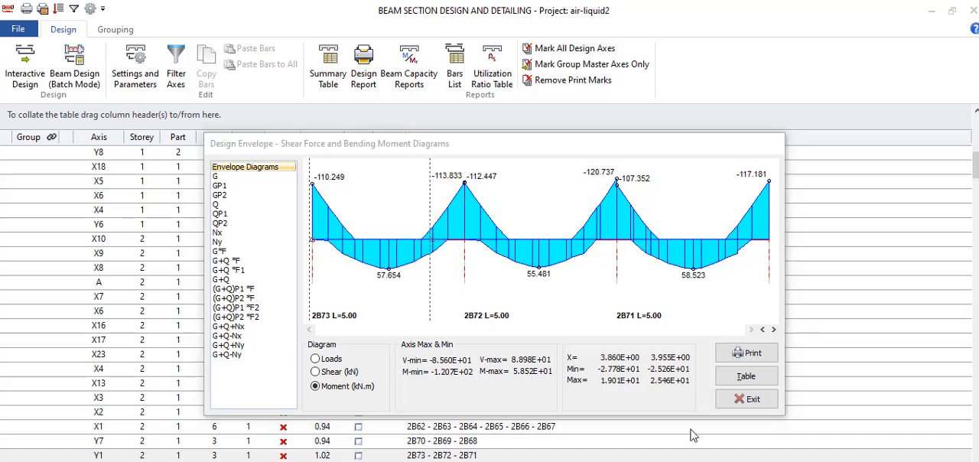
mouse_move(375, 273)
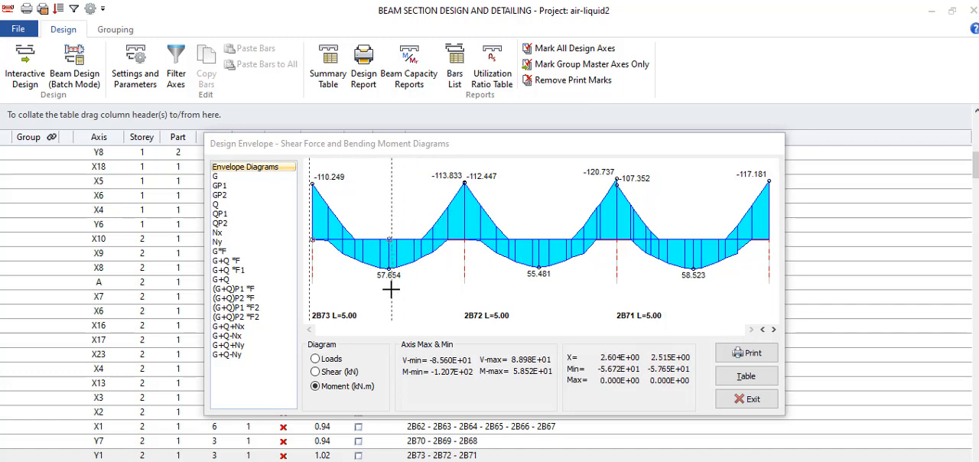
mouse_move(361, 281)
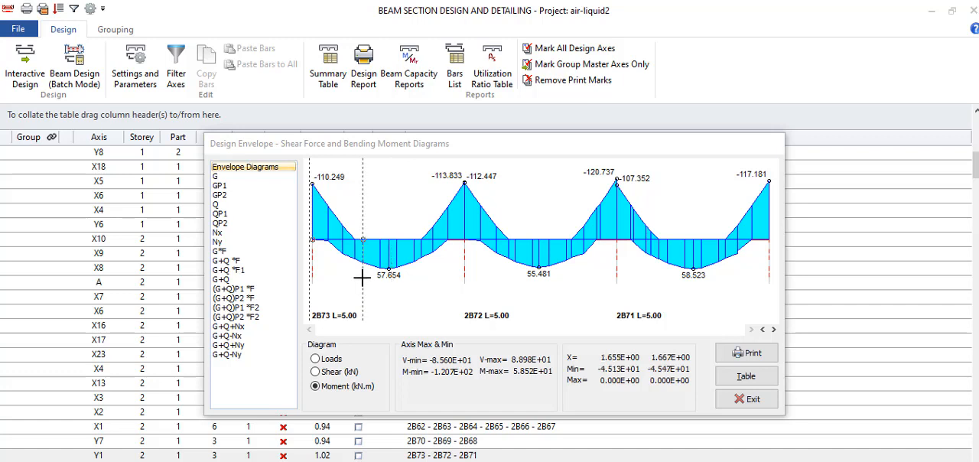
mouse_move(549, 245)
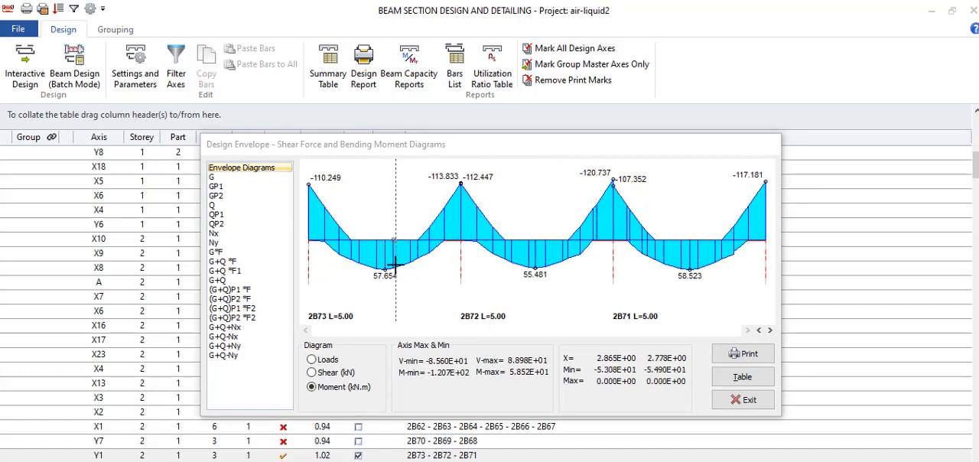
mouse_move(328, 268)
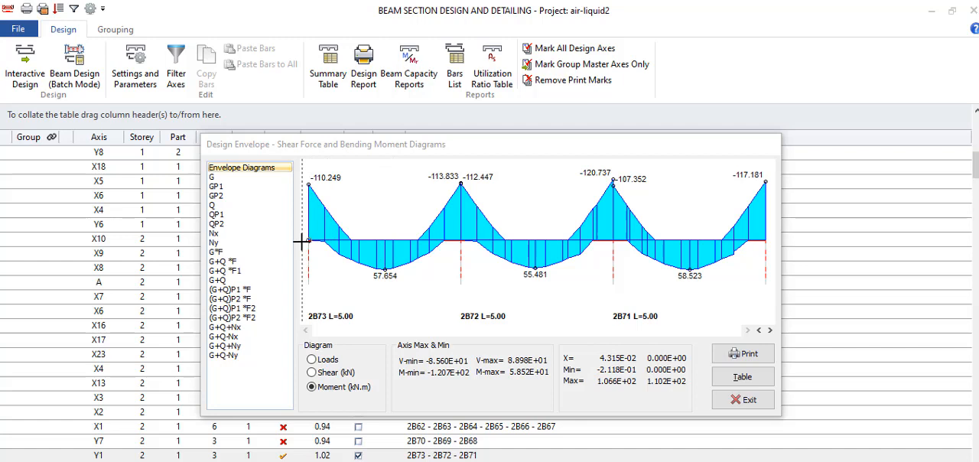
mouse_move(307, 242)
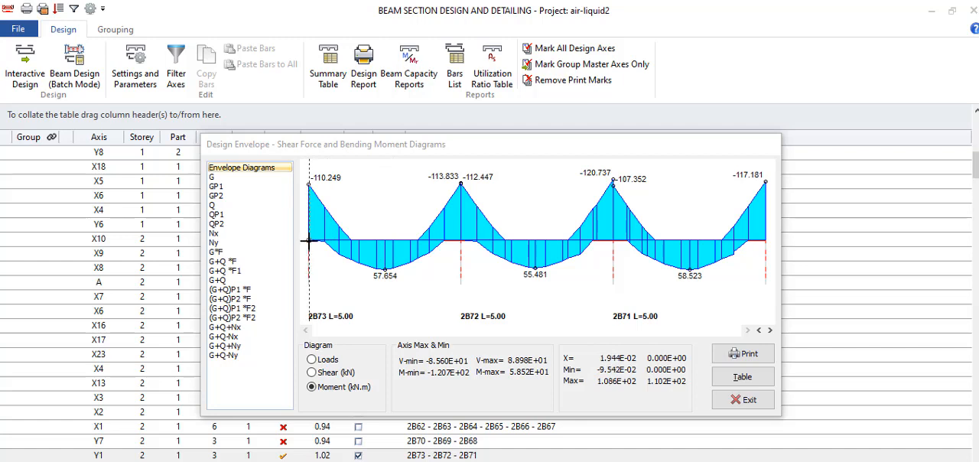
mouse_move(768, 248)
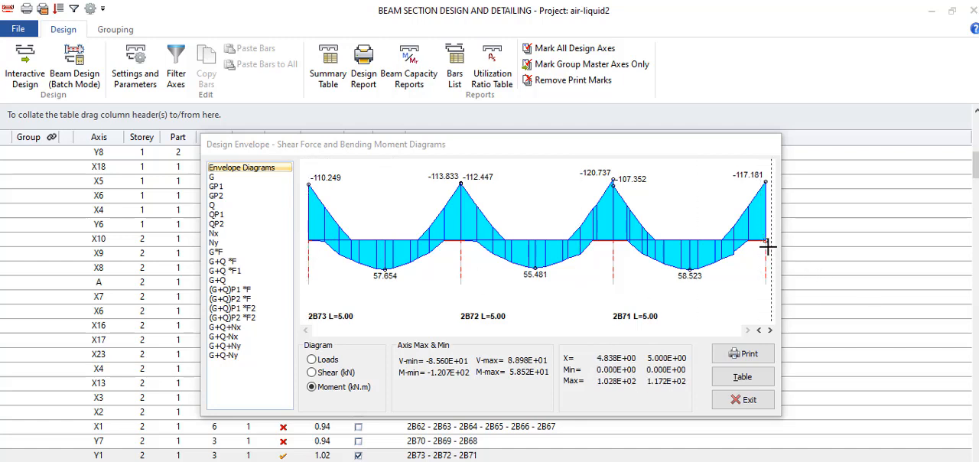
mouse_move(765, 236)
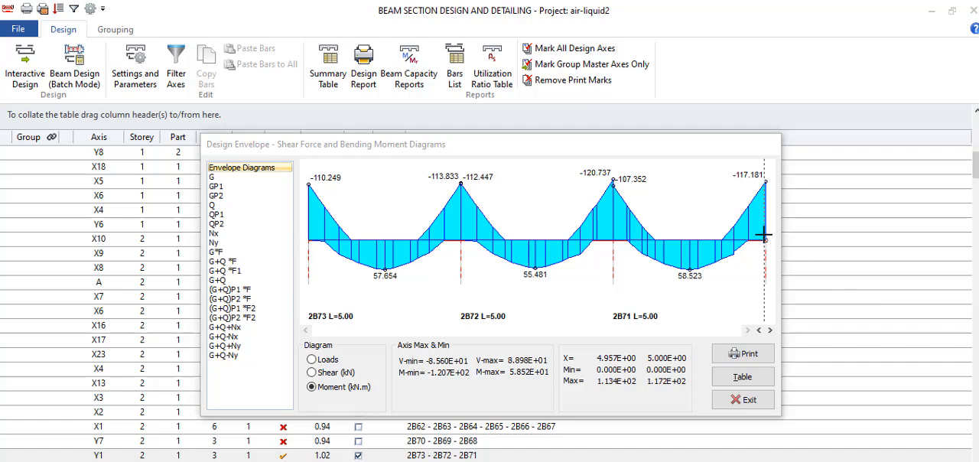
mouse_move(764, 242)
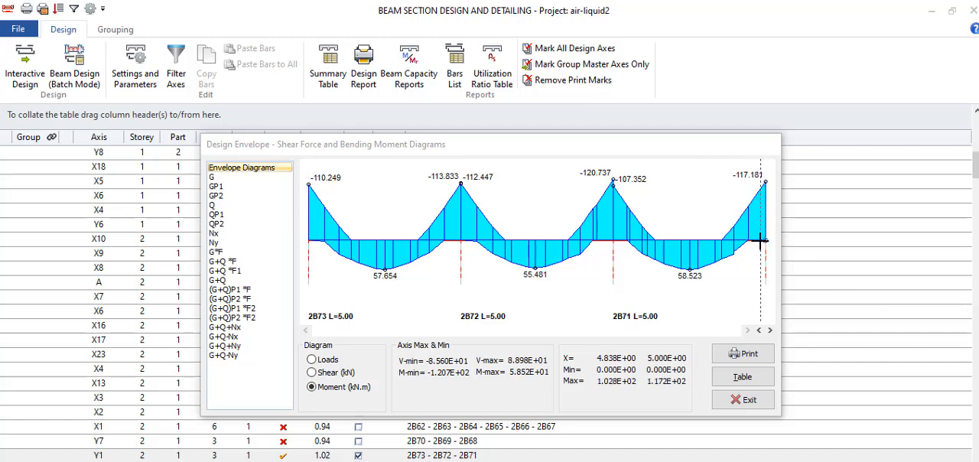
mouse_move(761, 242)
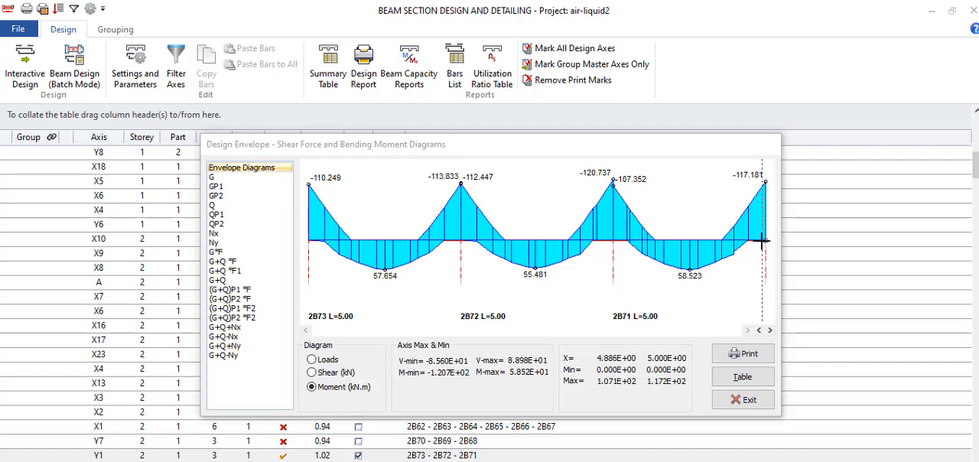
mouse_move(373, 274)
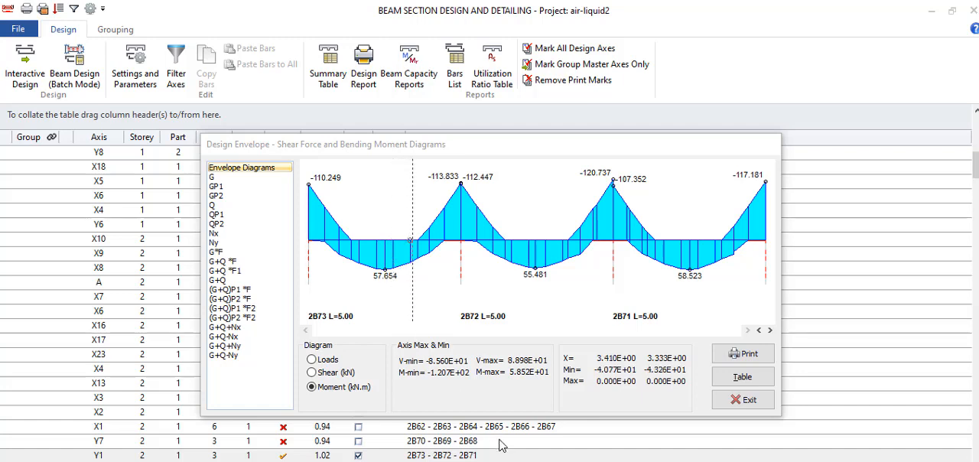
mouse_move(502, 447)
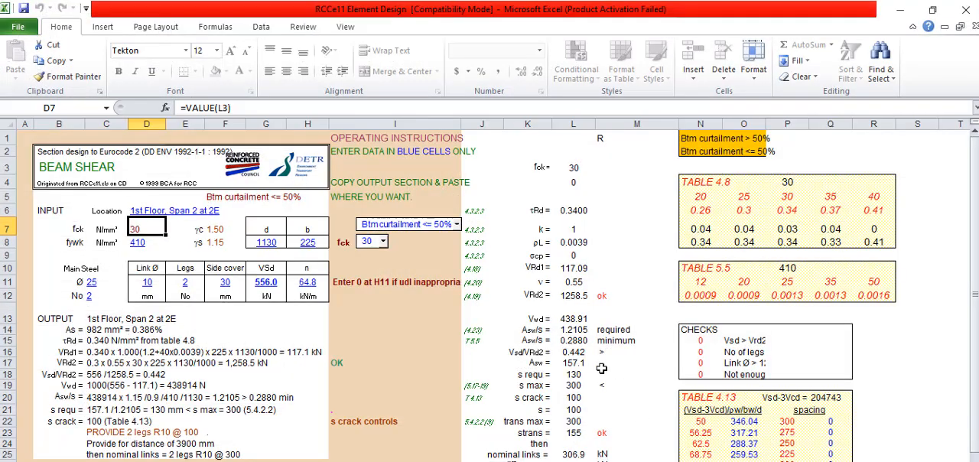
mouse_move(315, 271)
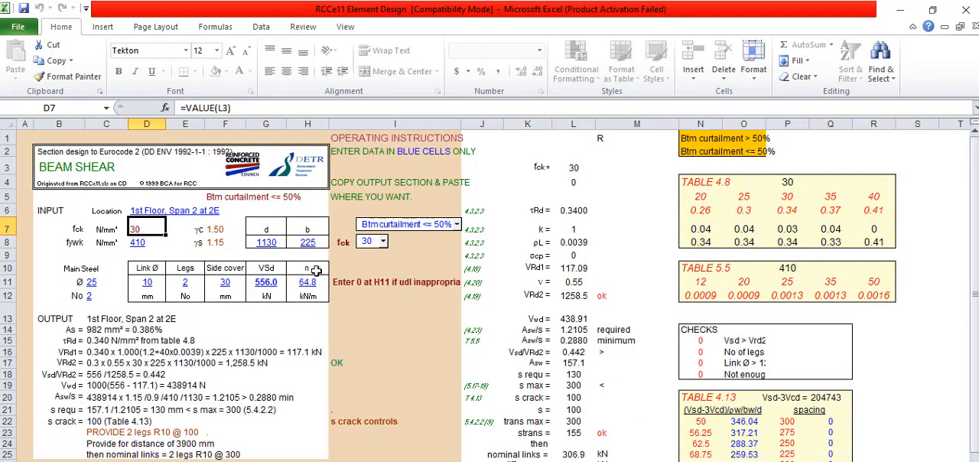
Browse the BEAM SHEAR sheet and check the concrete strength input fck of 30.
scroll("down", 3)
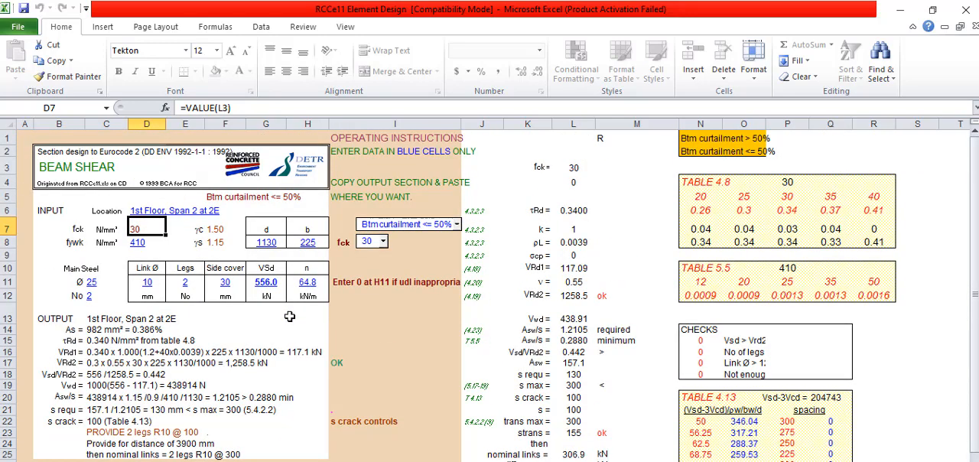
scroll("down", 3)
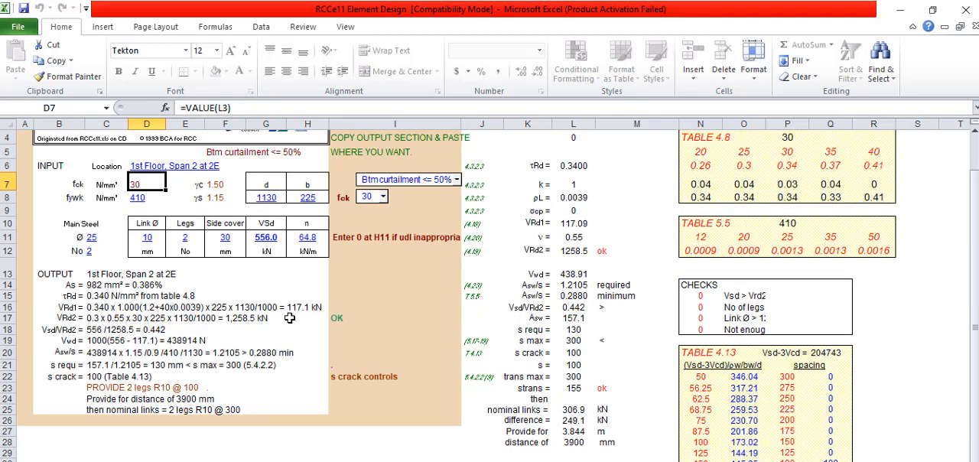
scroll("up", 3)
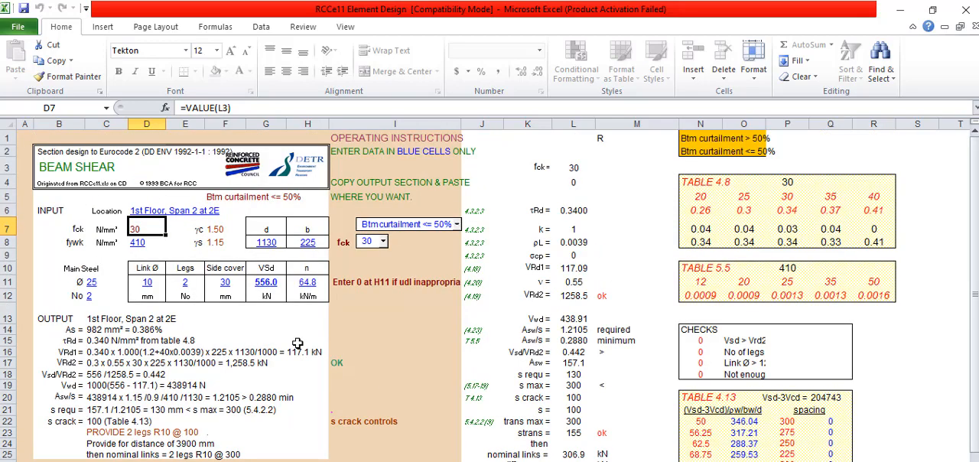
mouse_move(309, 349)
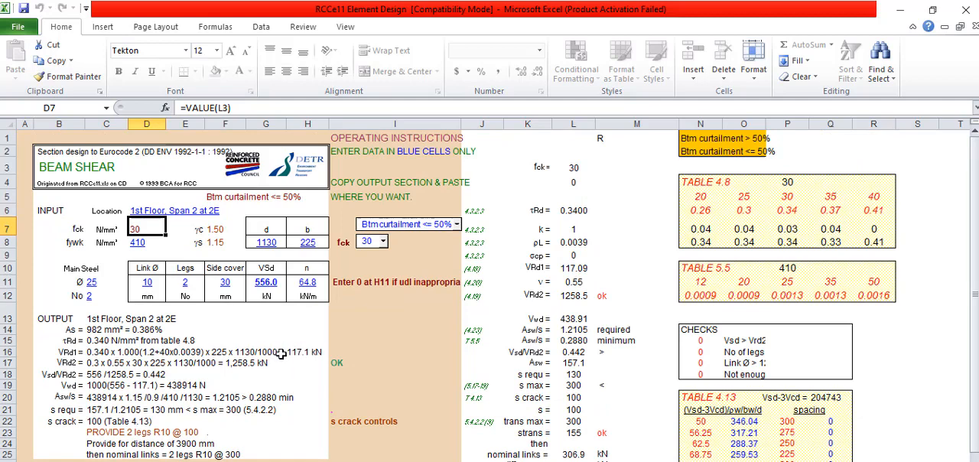
mouse_move(312, 359)
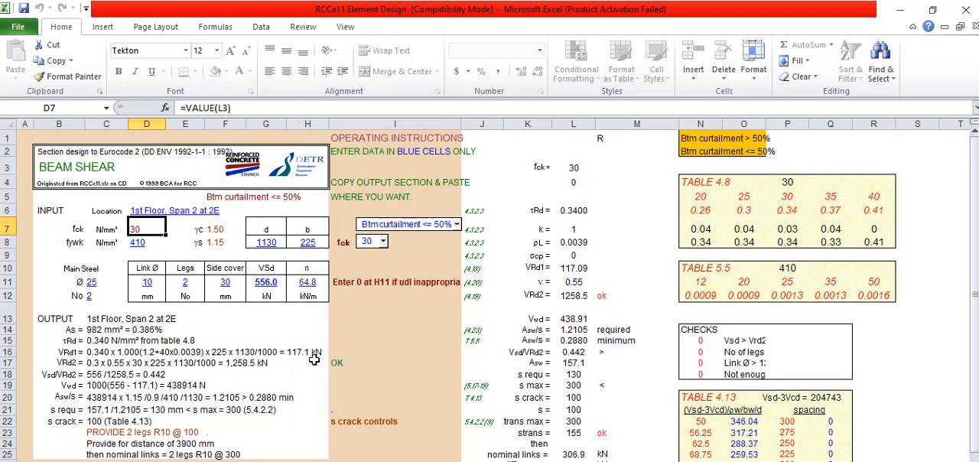
mouse_move(340, 359)
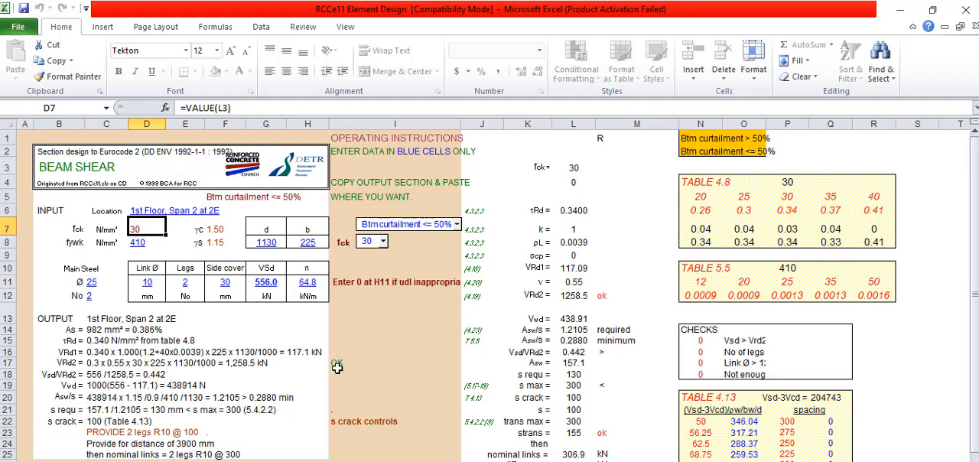
mouse_move(327, 336)
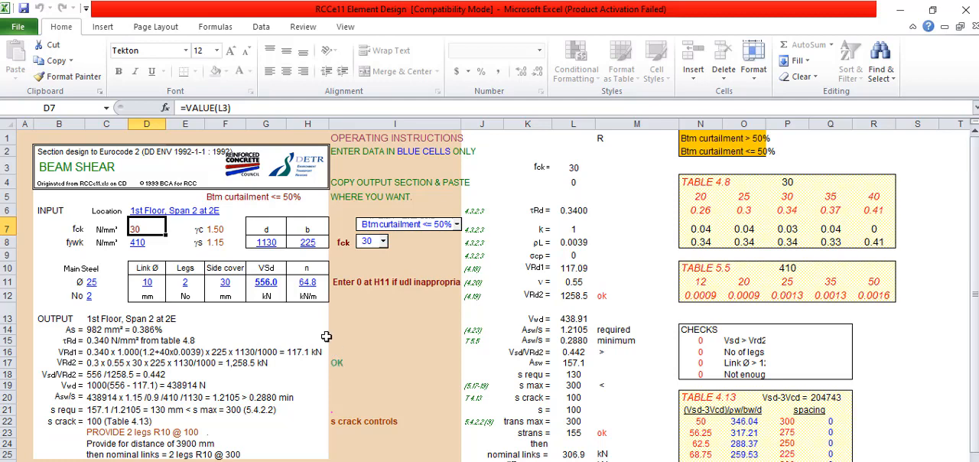
scroll("down", 3)
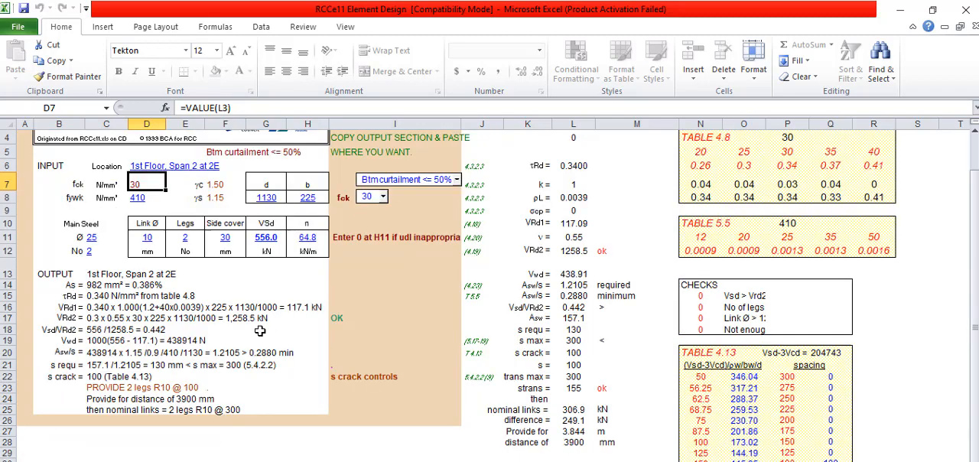
scroll("up", 3)
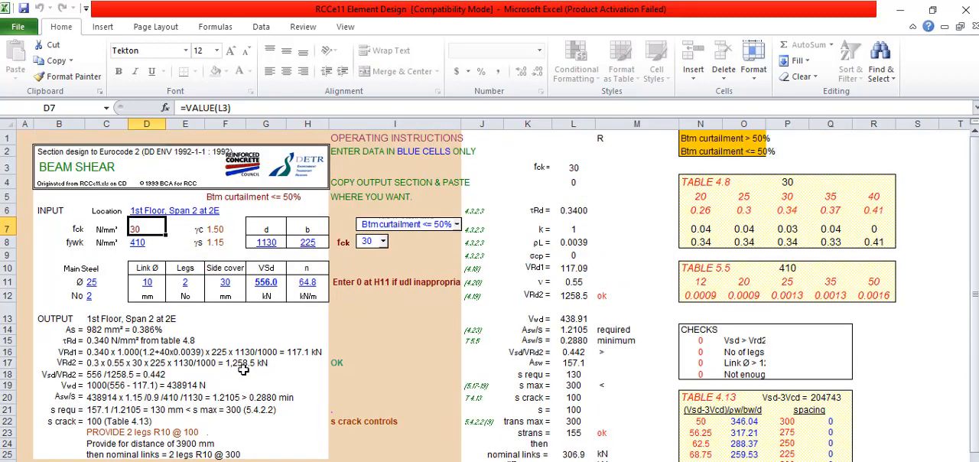
scroll("down", 3)
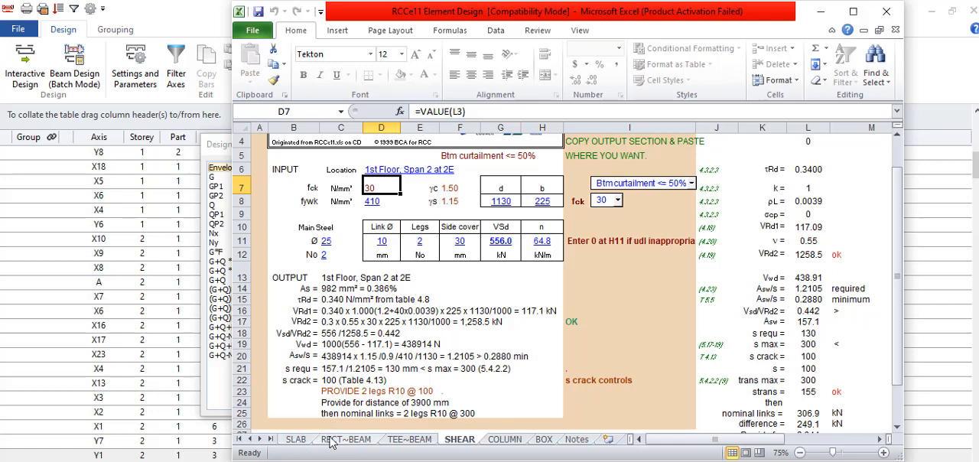
mouse_move(344, 450)
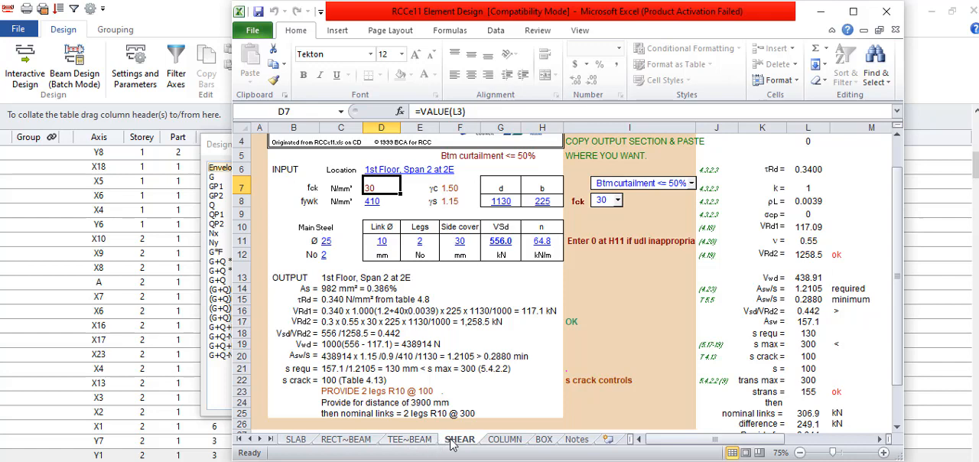
mouse_move(544, 442)
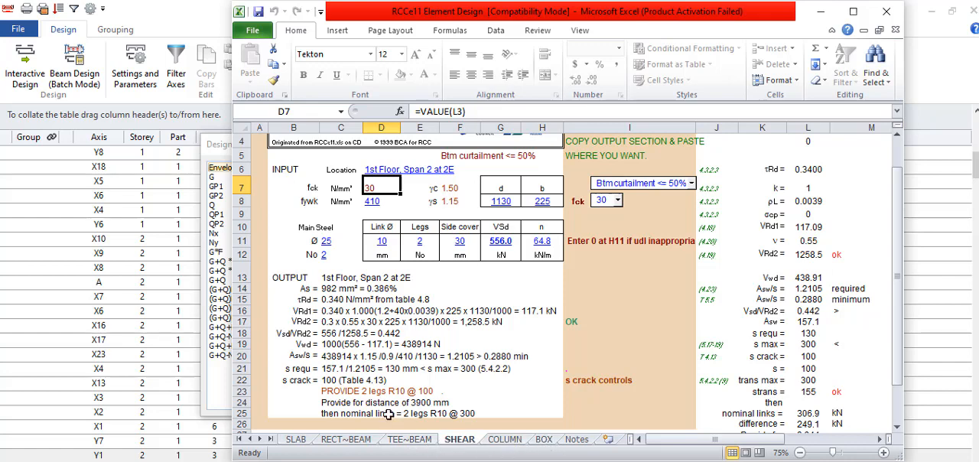
mouse_move(489, 383)
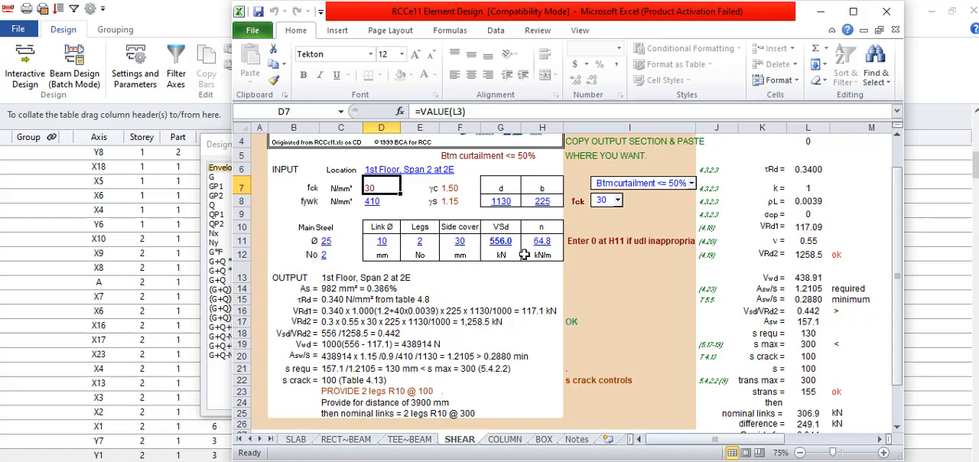
mouse_move(467, 294)
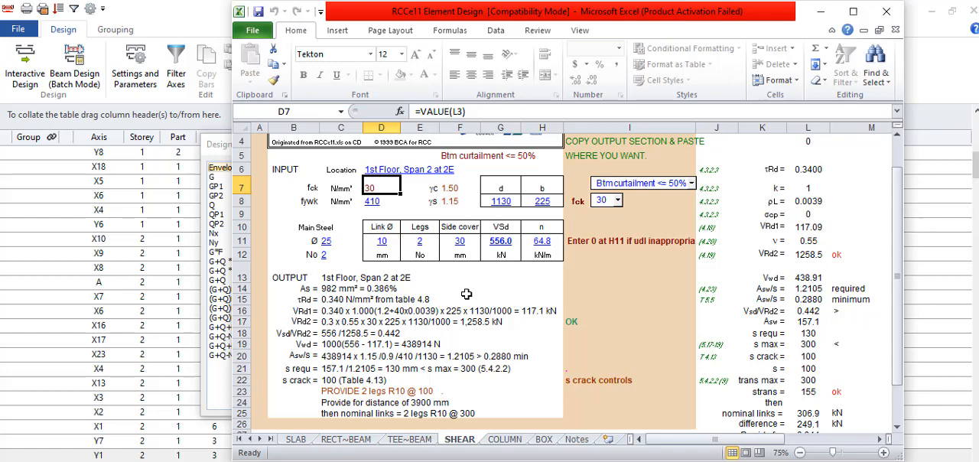
scroll("up", 3)
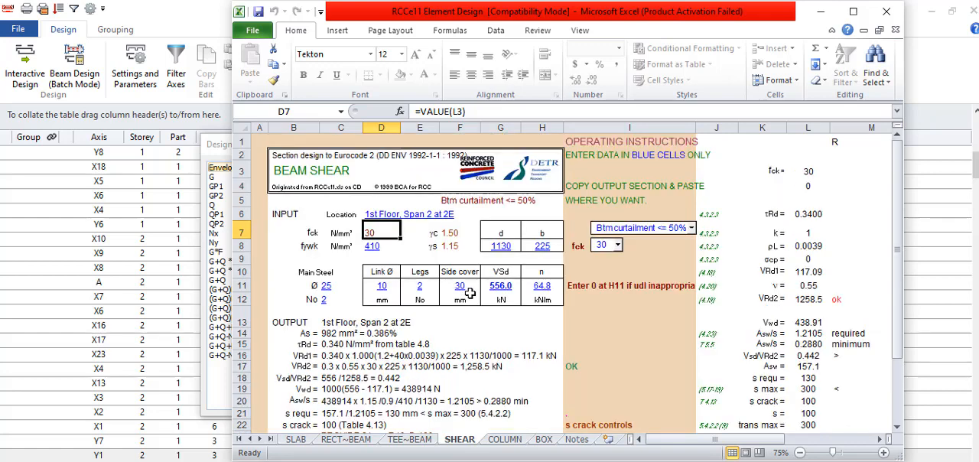
left_click(808, 168)
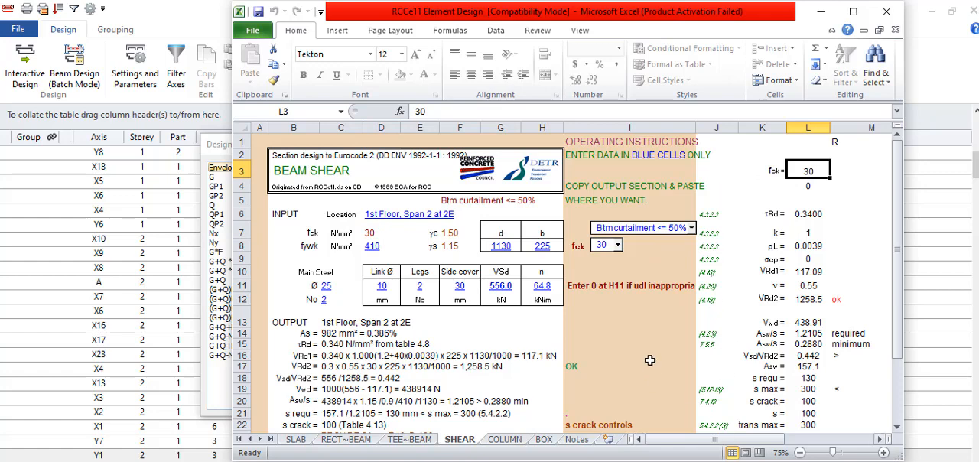
mouse_move(355, 452)
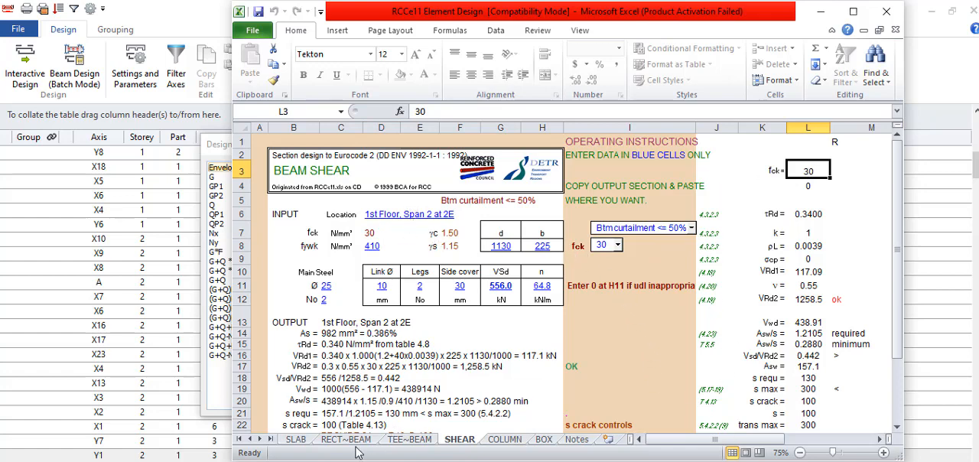
left_click(346, 437)
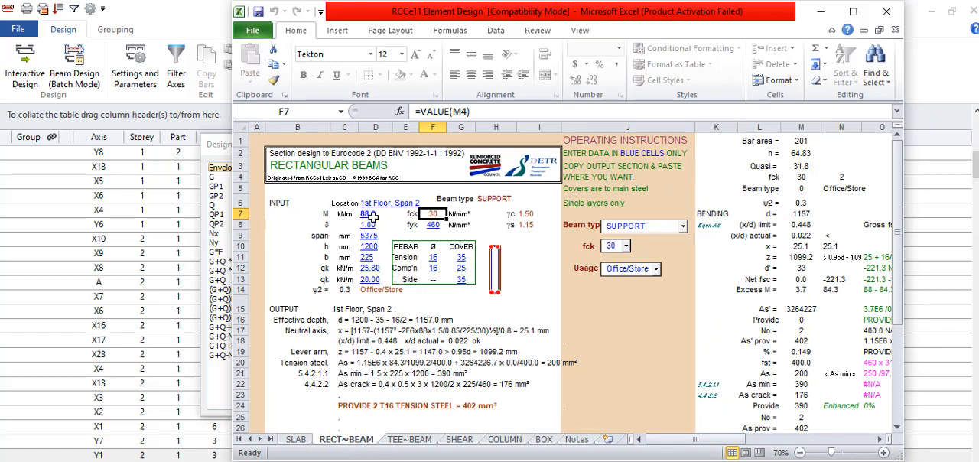
Enter a new design moment M (kNm) in the rectangular beam sheet so the results recalculate.
left_click(367, 215)
type("5")
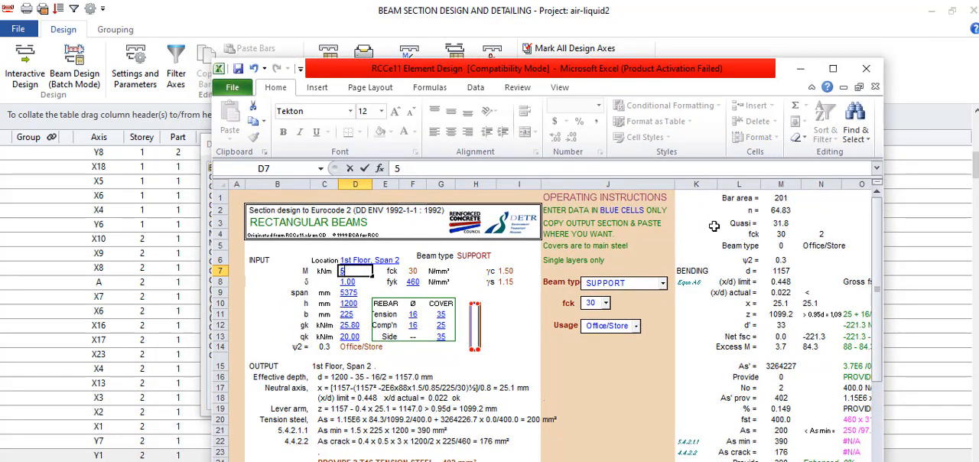
type("8.0")
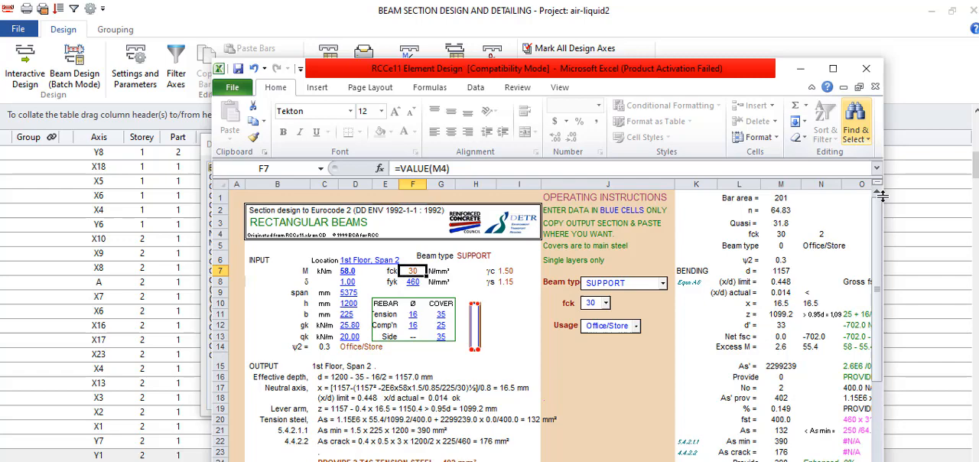
left_click(833, 68)
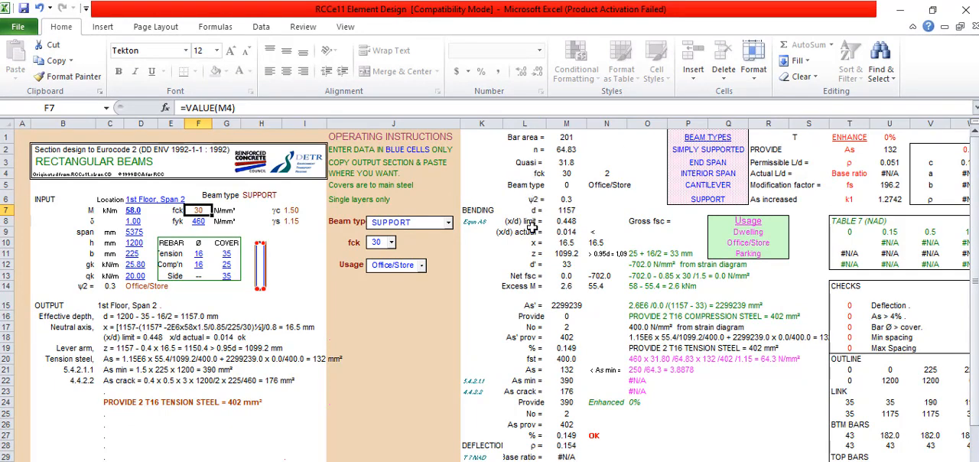
Set the beam inputs to fck 20, fyk 410, depth 600 mm and width 230 mm.
left_click(566, 173)
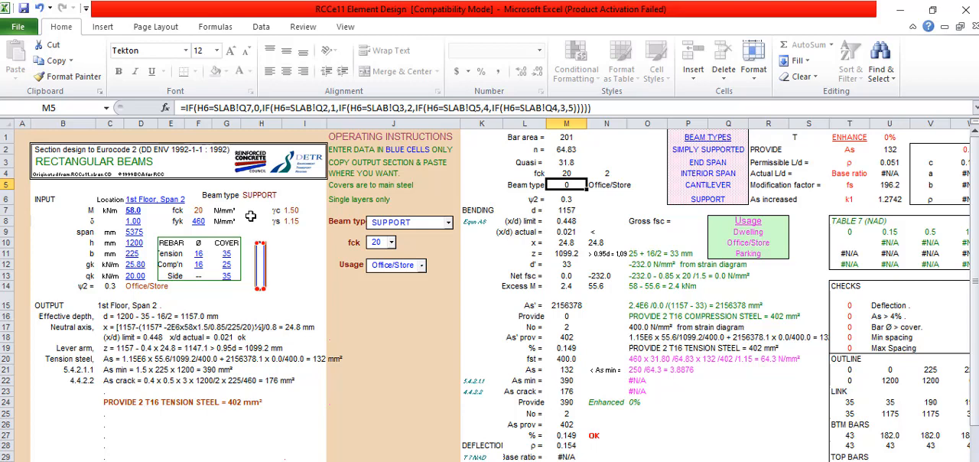
left_click(198, 220)
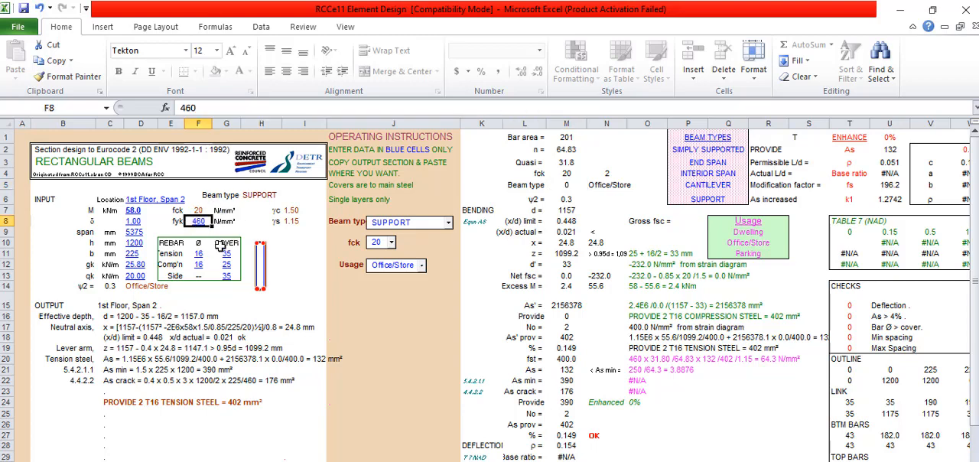
type("410")
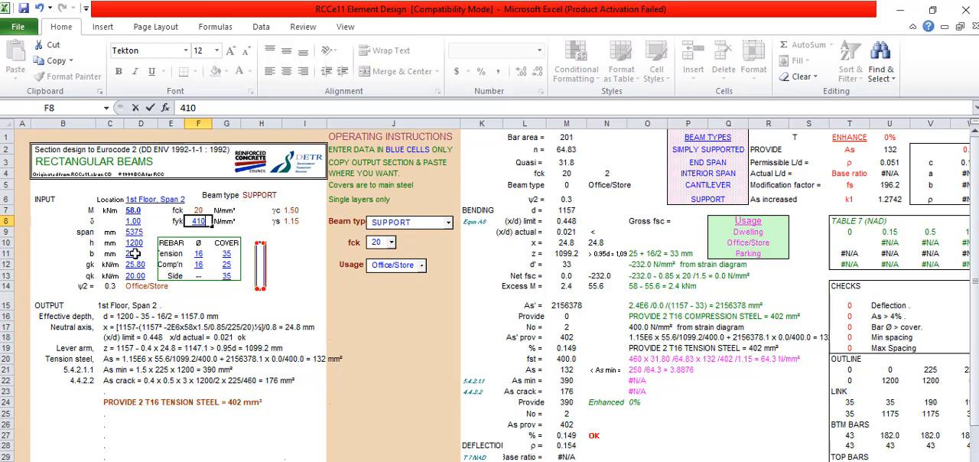
left_click(135, 254)
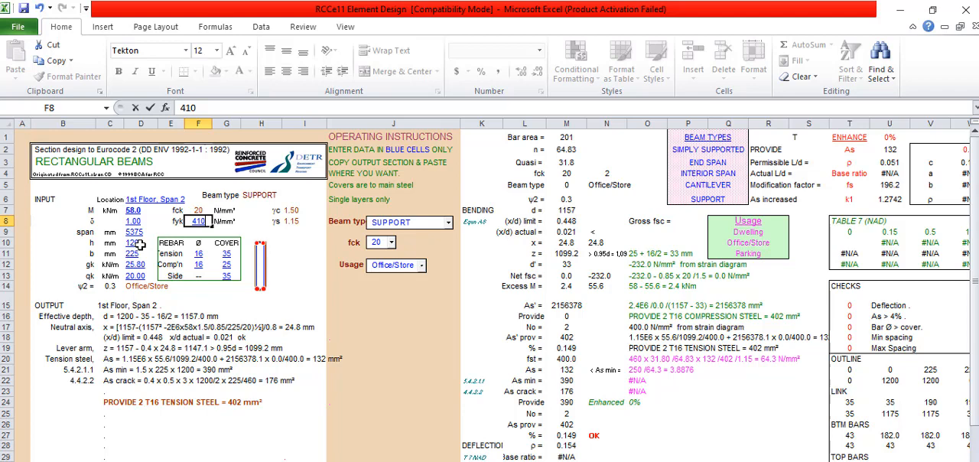
left_click(141, 242)
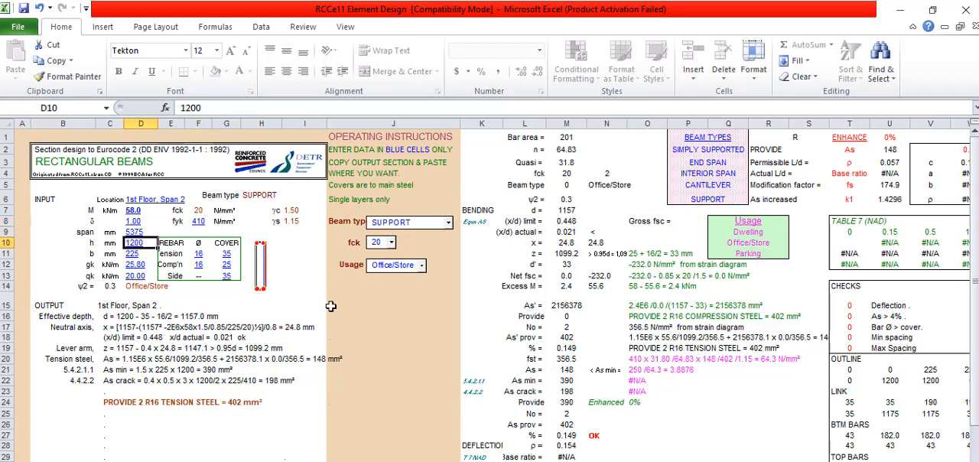
type("60")
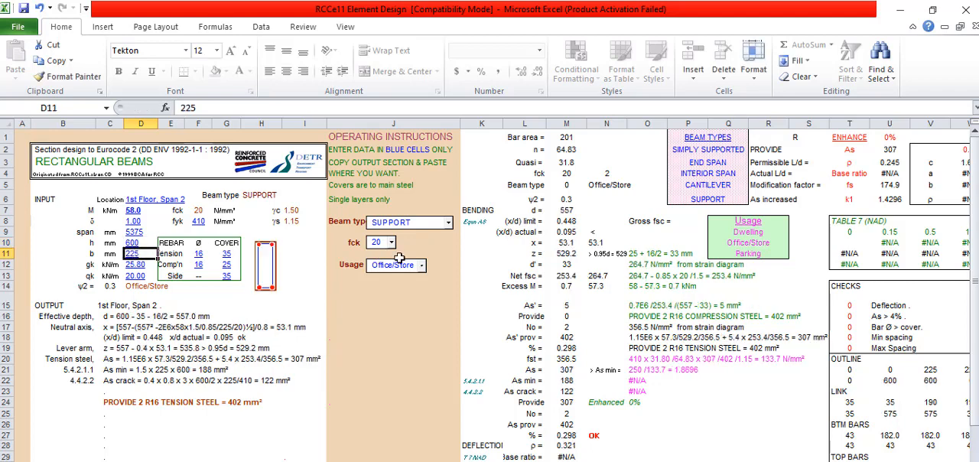
type("230")
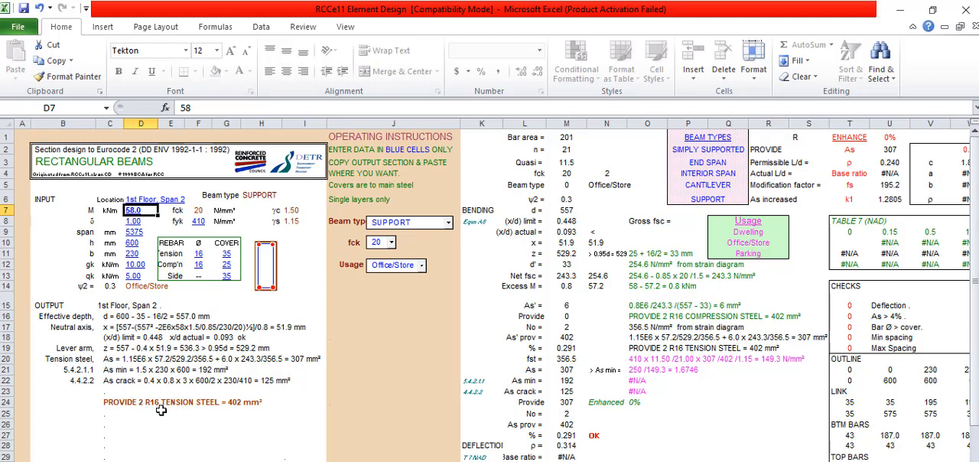
mouse_move(337, 390)
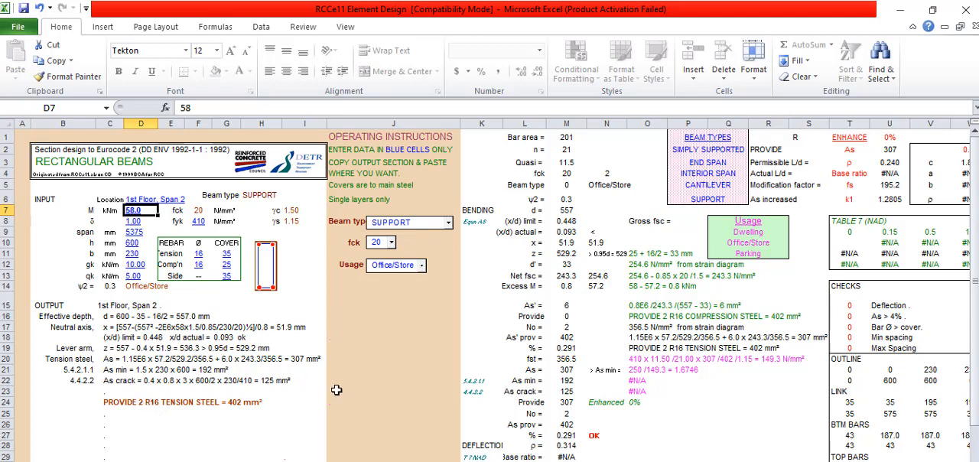
mouse_move(218, 379)
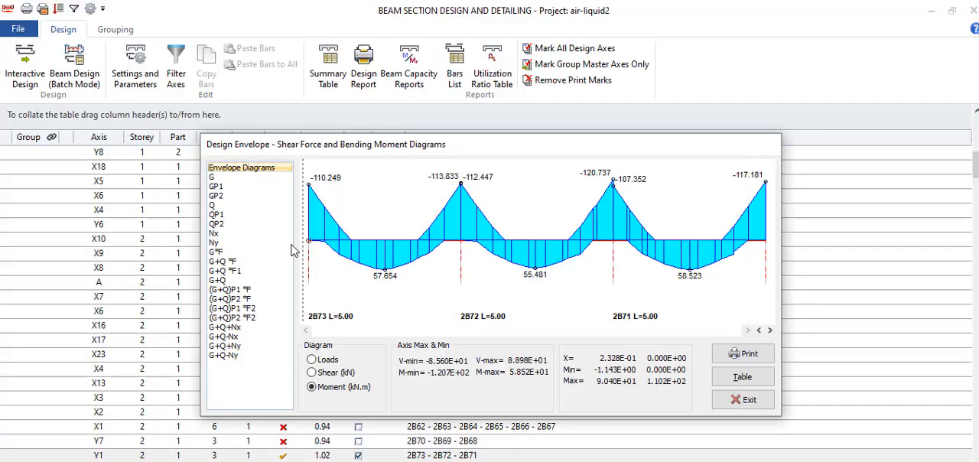
mouse_move(309, 184)
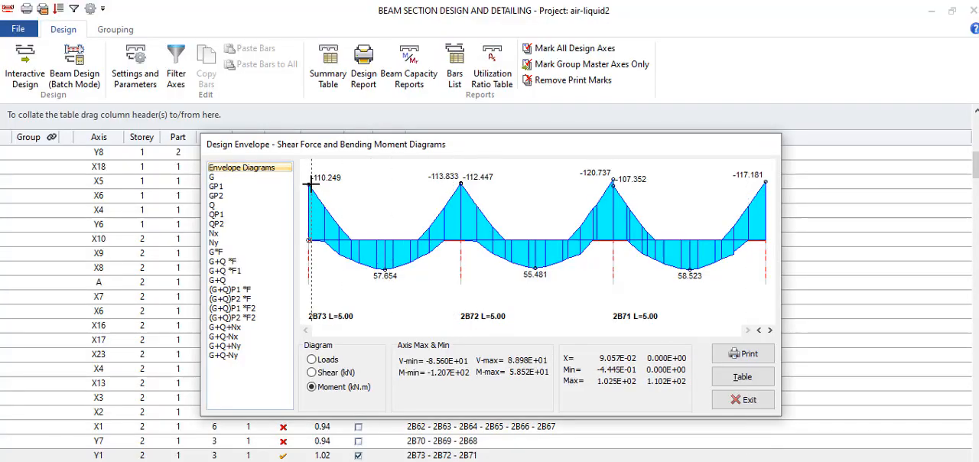
mouse_move(431, 260)
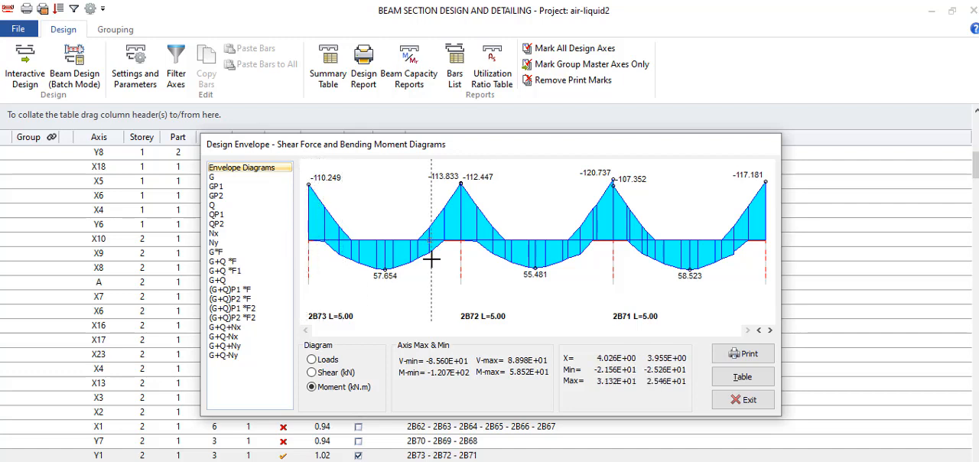
mouse_move(379, 257)
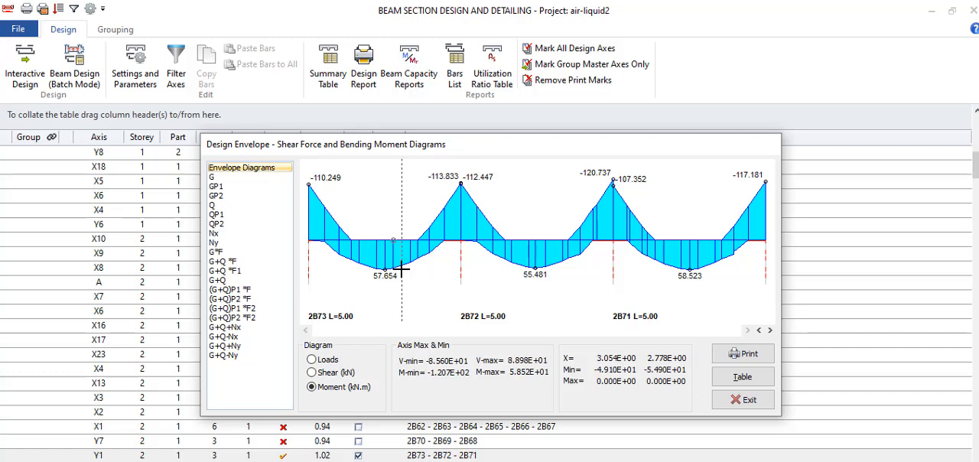
mouse_move(563, 277)
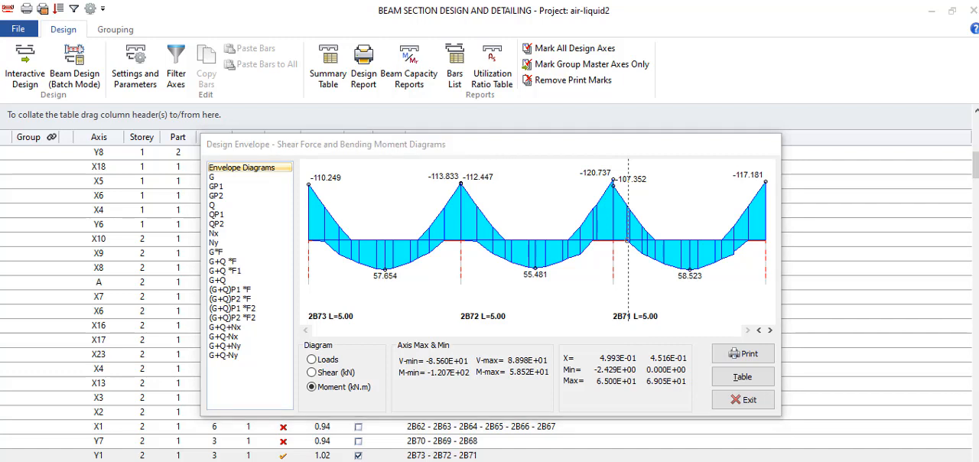
mouse_move(514, 346)
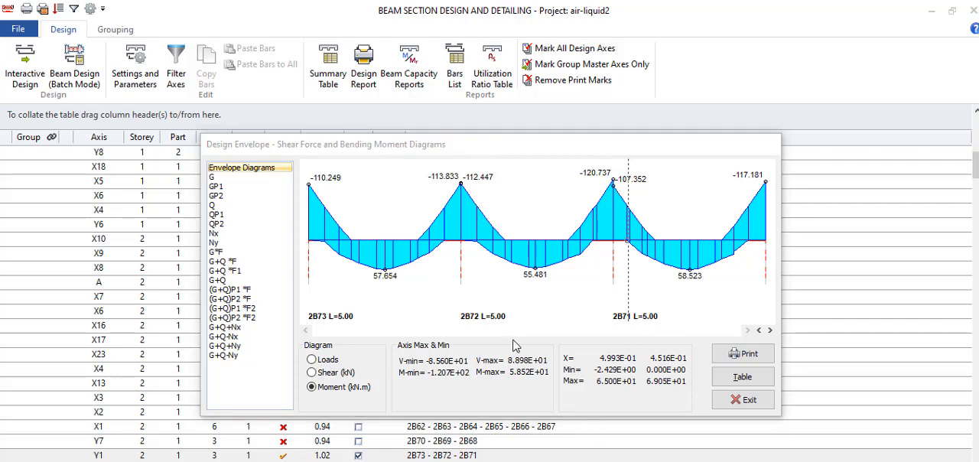
mouse_move(381, 293)
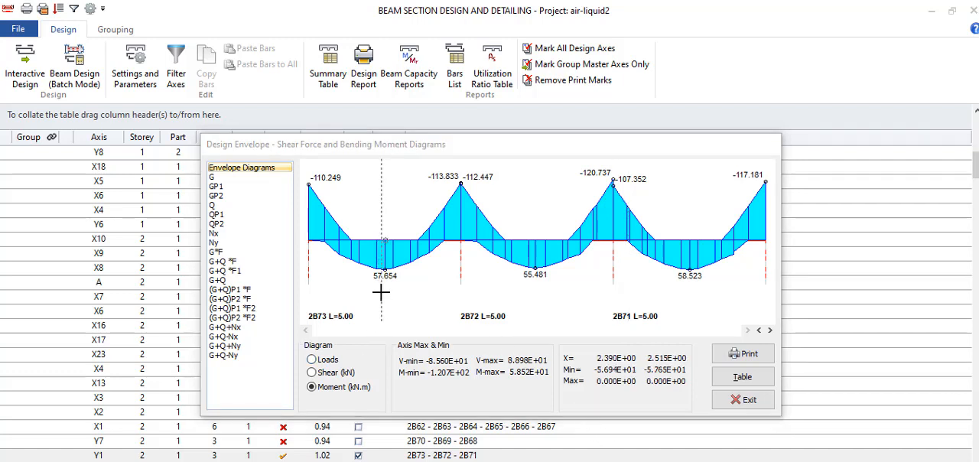
mouse_move(381, 290)
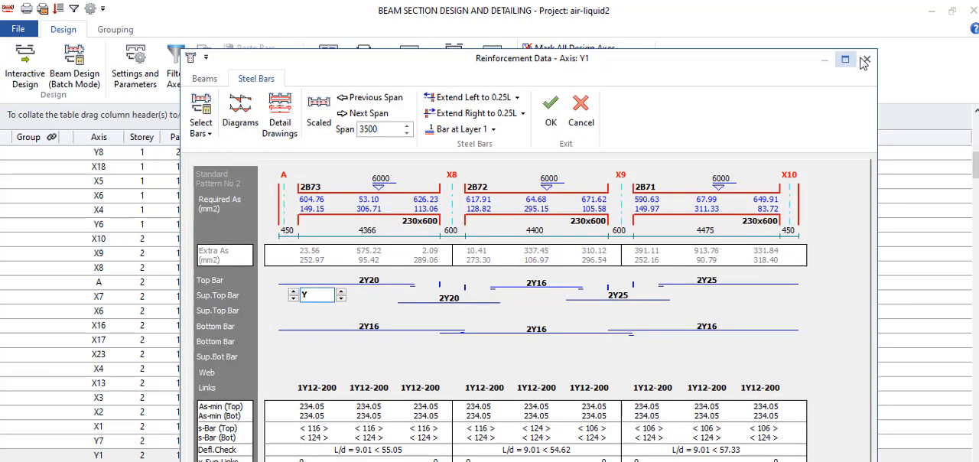
Close the Reinforcement Data - Axis Y1 window to return to the Storey 2 plan.
left_click(866, 61)
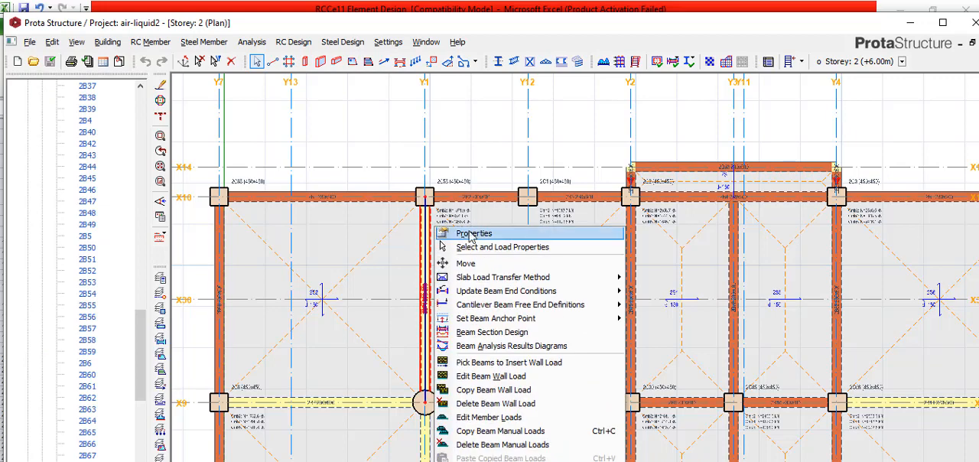
Bring up the Beam Properties of the chosen beam and update them onto the Y1 beam.
left_click(474, 232)
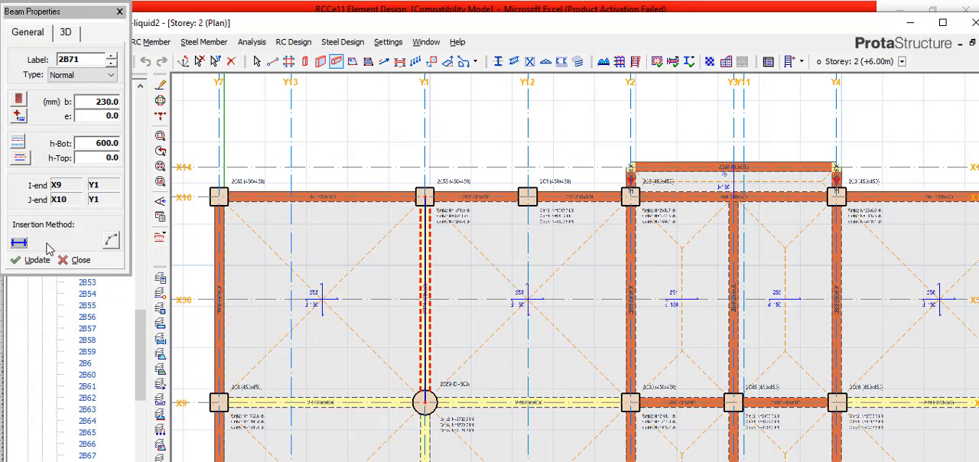
mouse_move(17, 242)
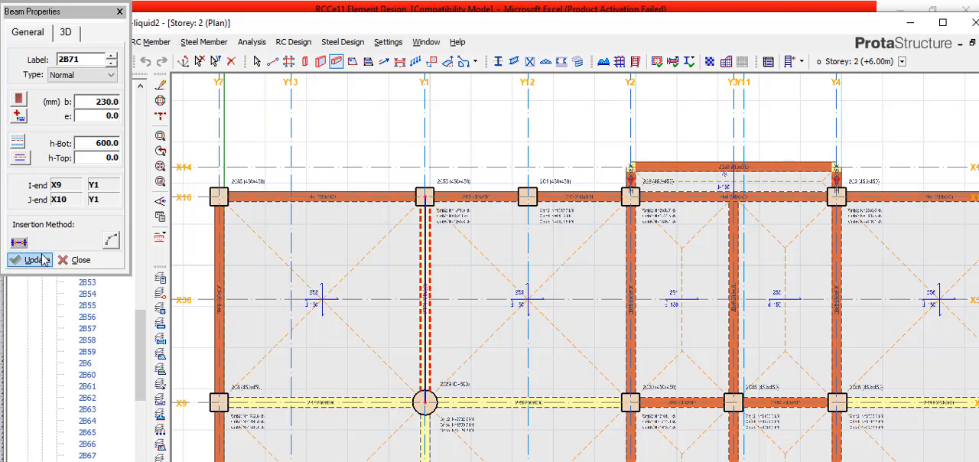
mouse_move(21, 242)
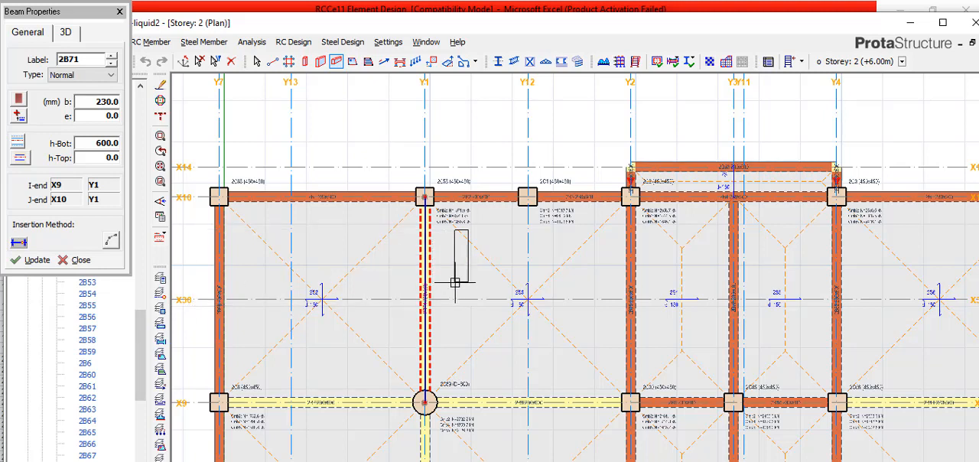
left_click(34, 260)
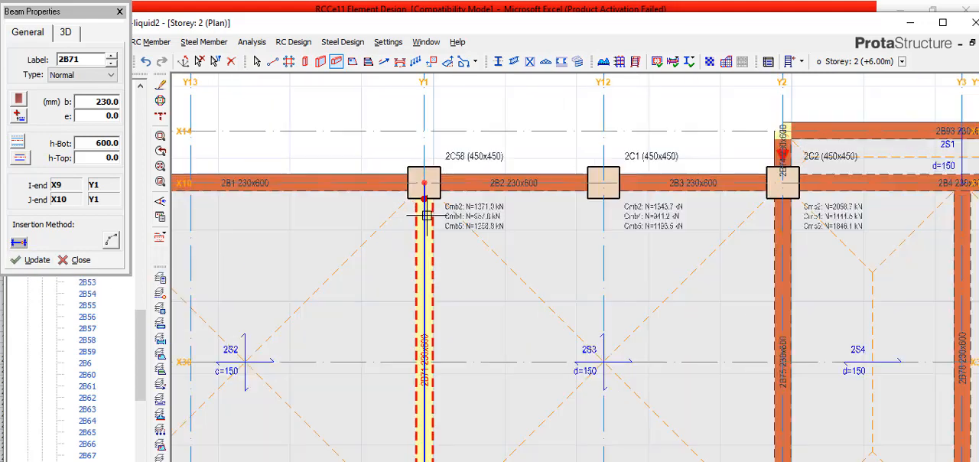
scroll("up", 3)
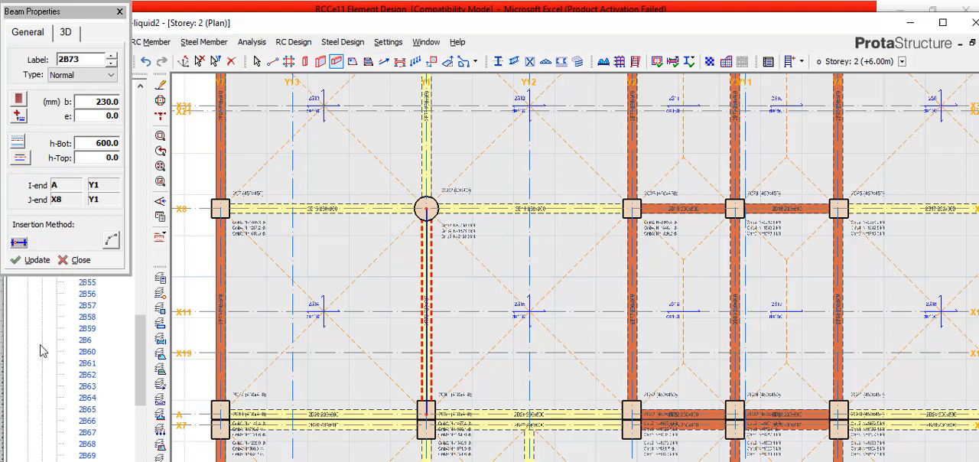
mouse_move(58, 362)
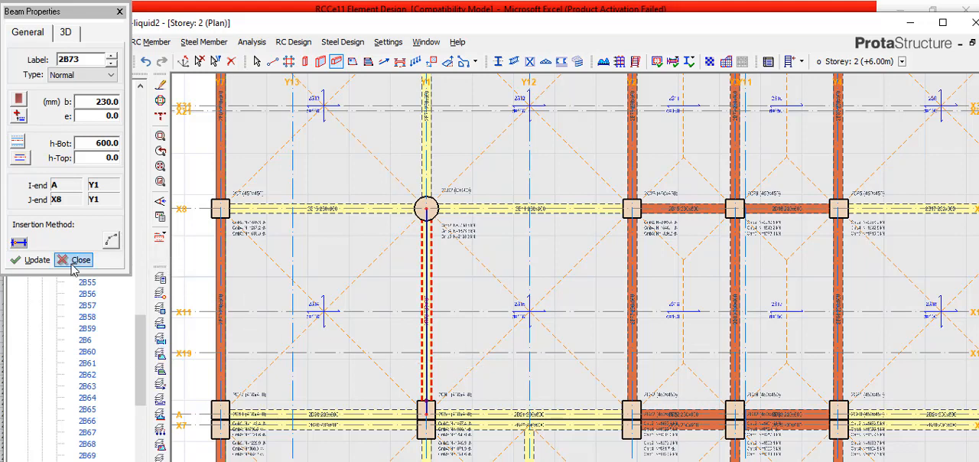
Close the Beam Properties panel for beam 2B73.
left_click(73, 260)
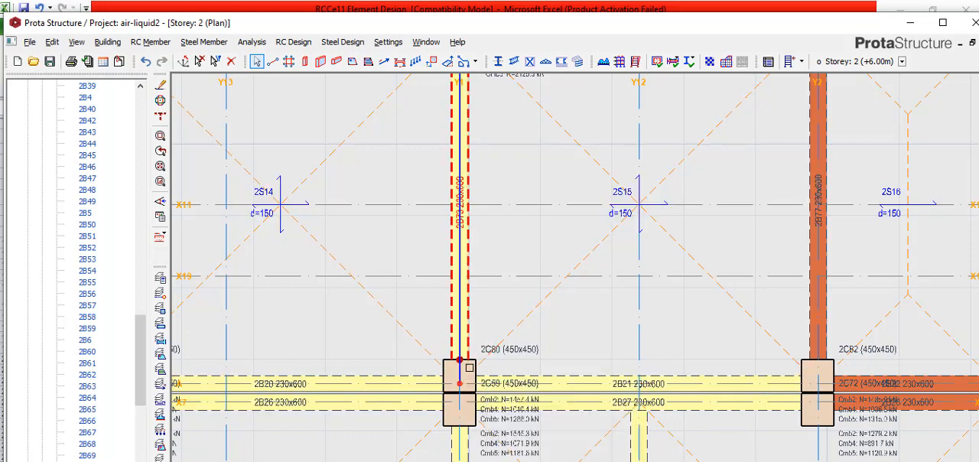
Zoom to extents so the whole Storey 2 floor plan is visible.
left_click(459, 375)
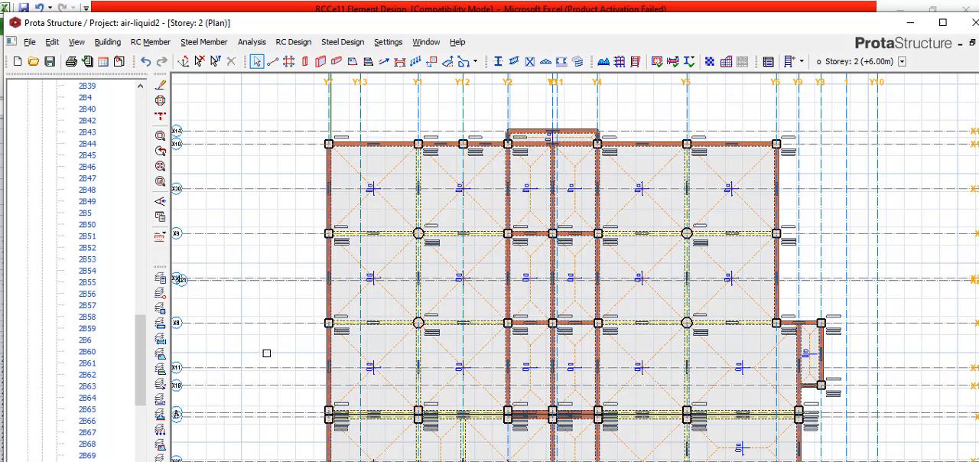
mouse_move(355, 306)
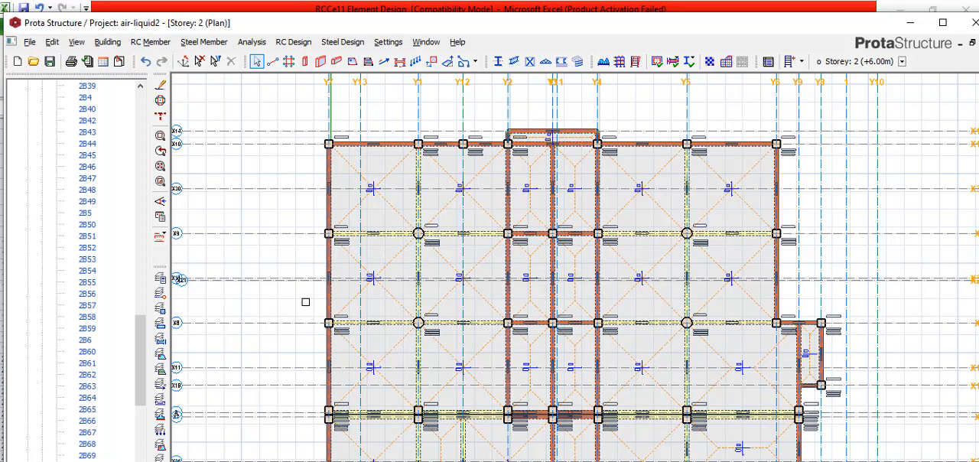
mouse_move(300, 306)
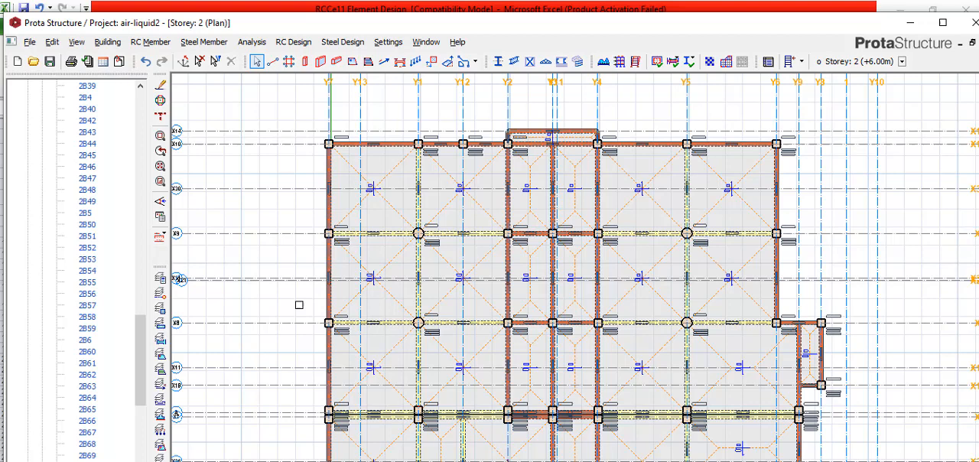